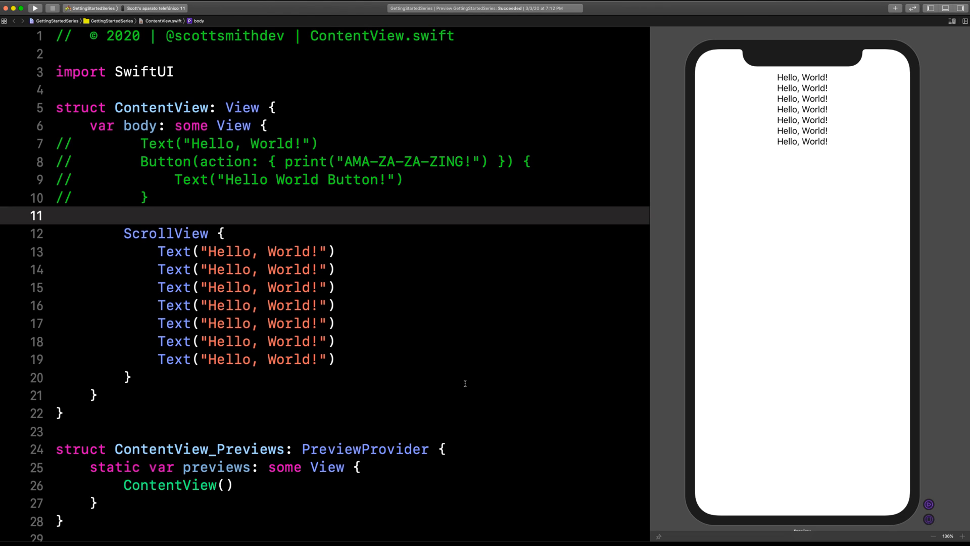
- Place the insertion point on the empty line below the first Text and zoom the preview
click(123, 214)
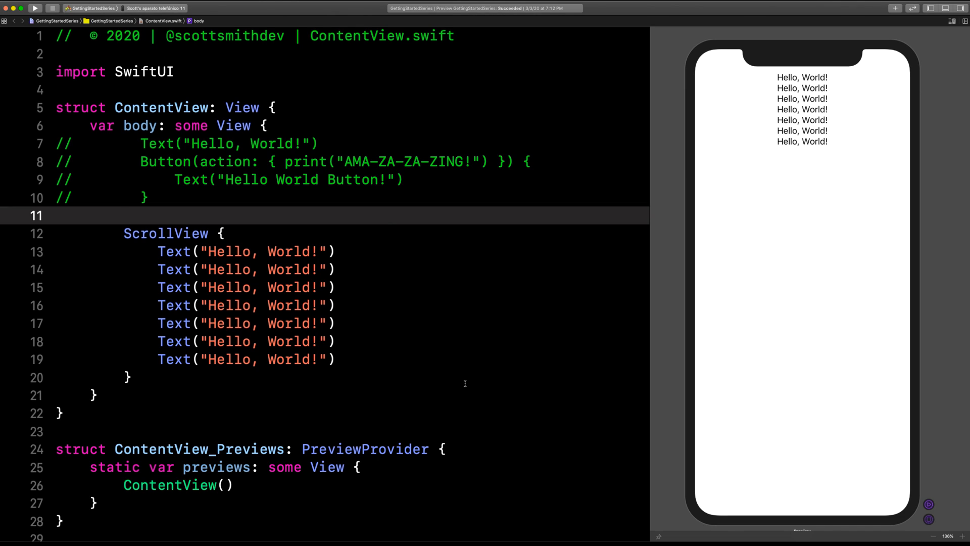
click(123, 214)
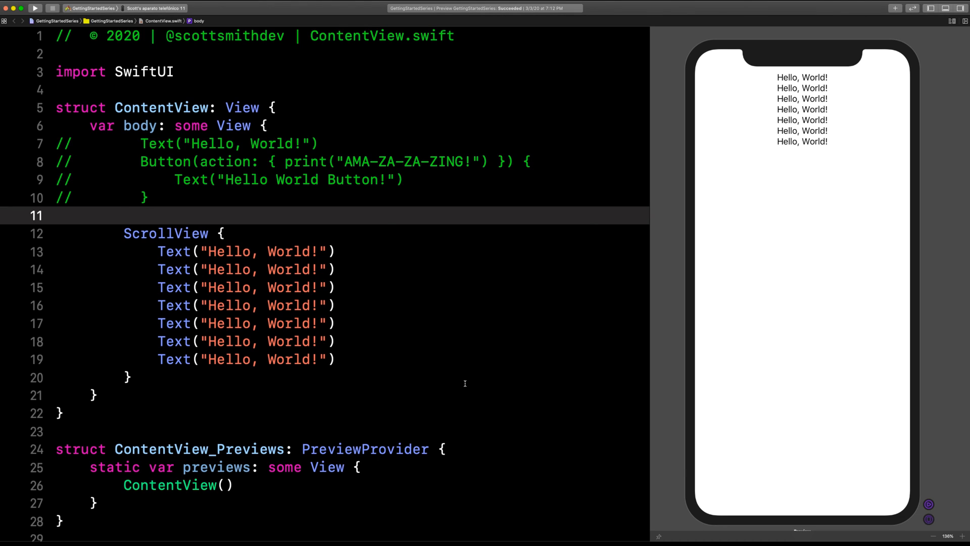
click(123, 214)
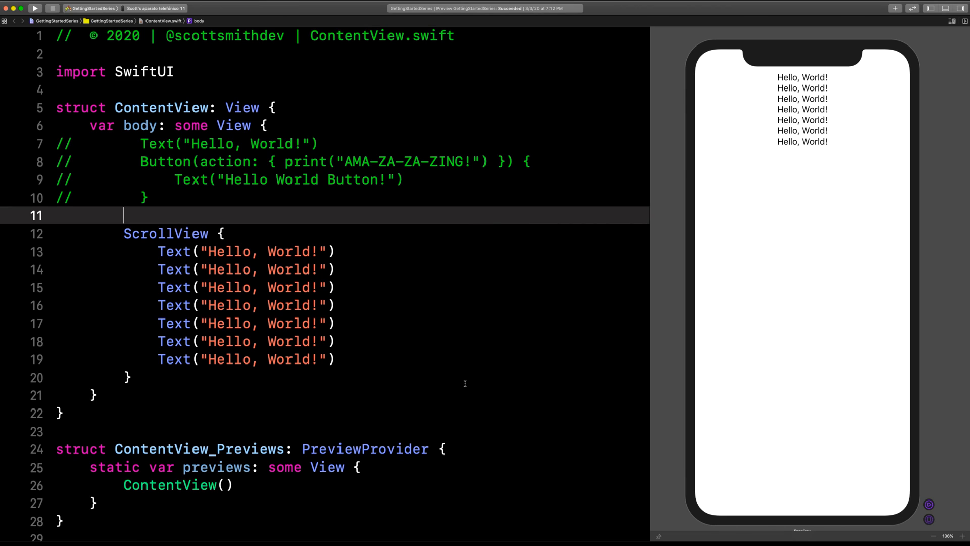
double_click(173, 251)
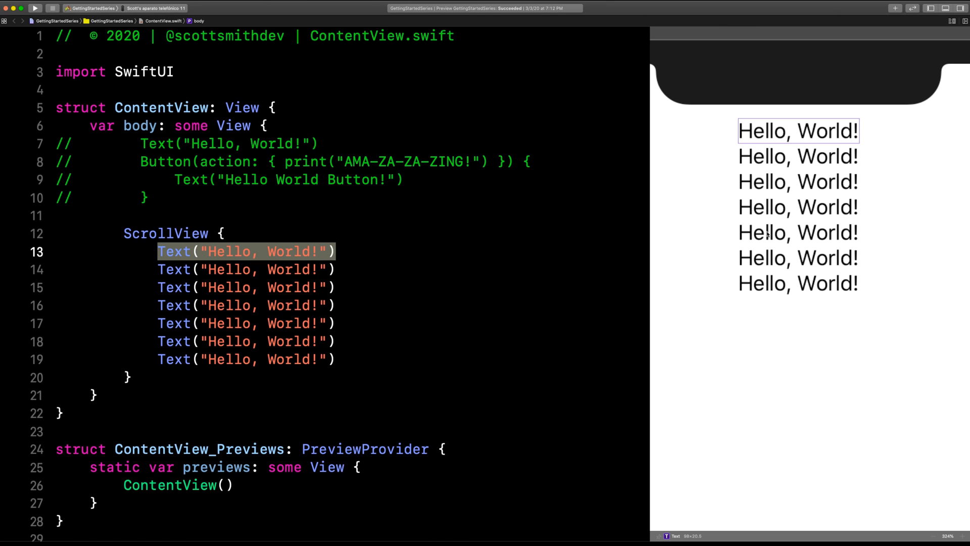
- Add a .bold() modifier to the first Hello, World! text
click(350, 252)
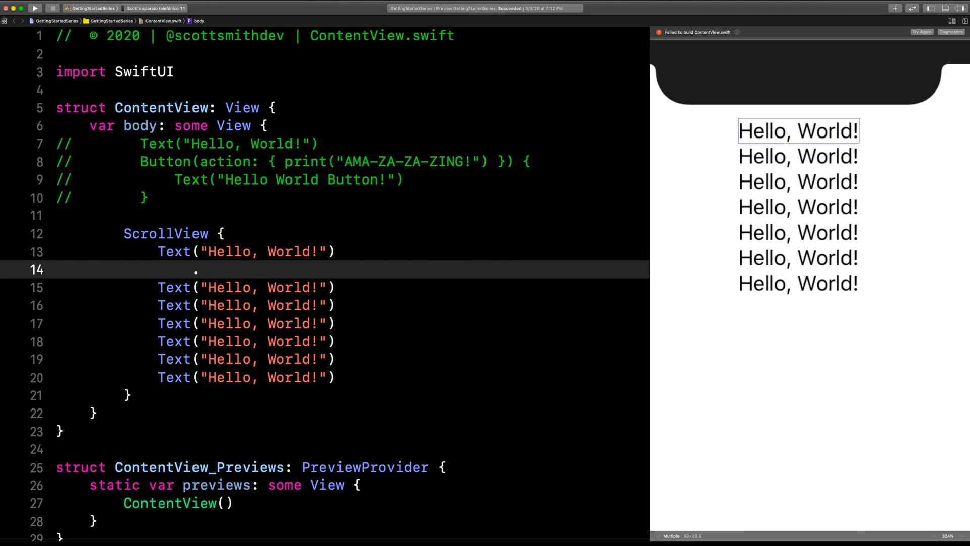
text(.)
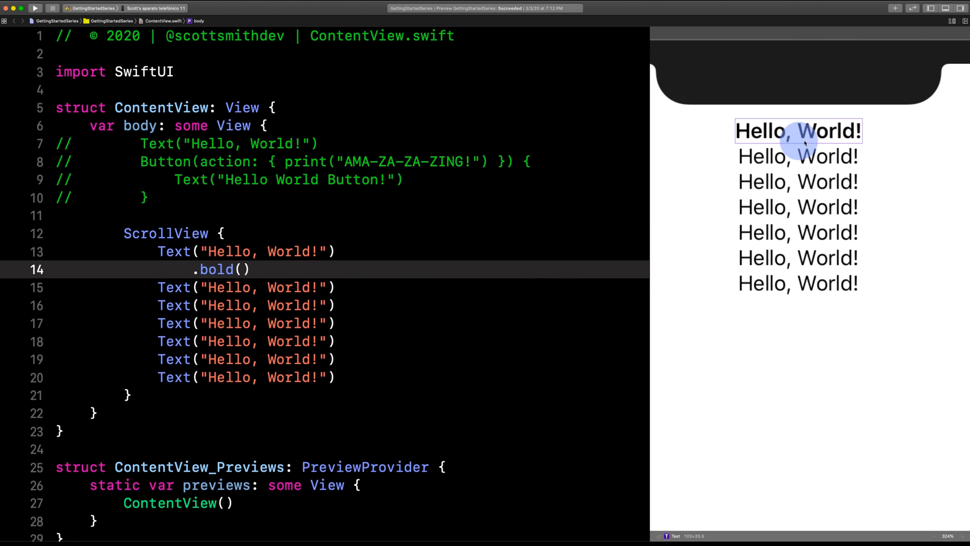
click(355, 287)
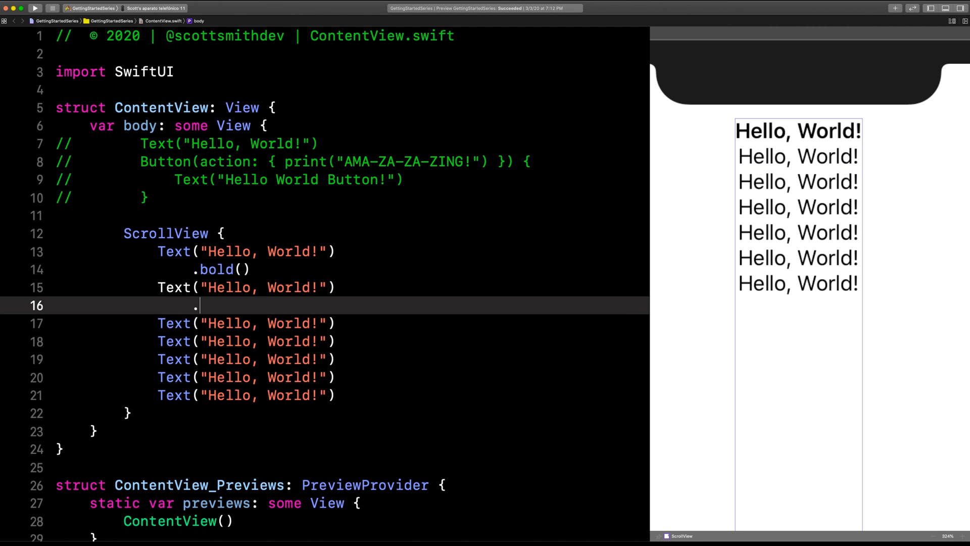
- Give the second Hello, World! text a .font(.largeTitle) modifier
text(.)
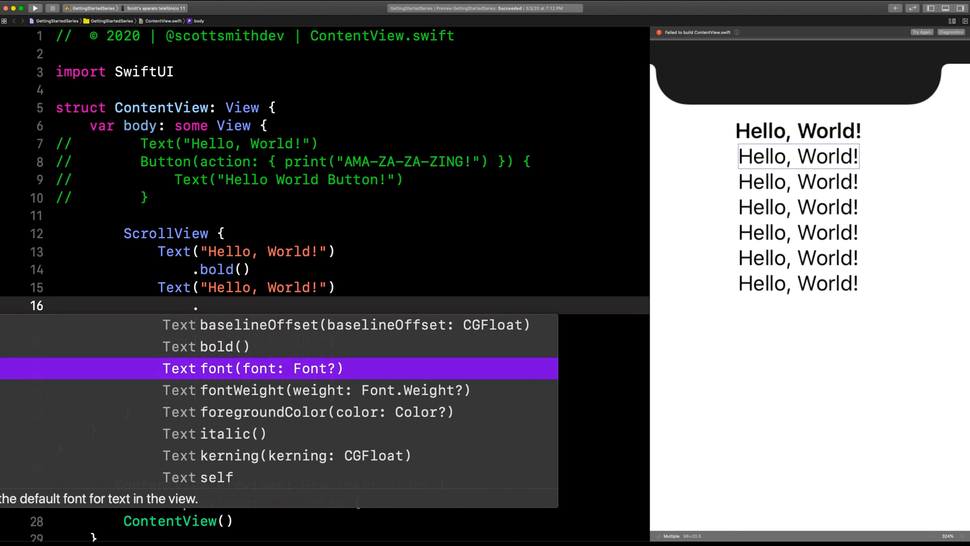
click(252, 367)
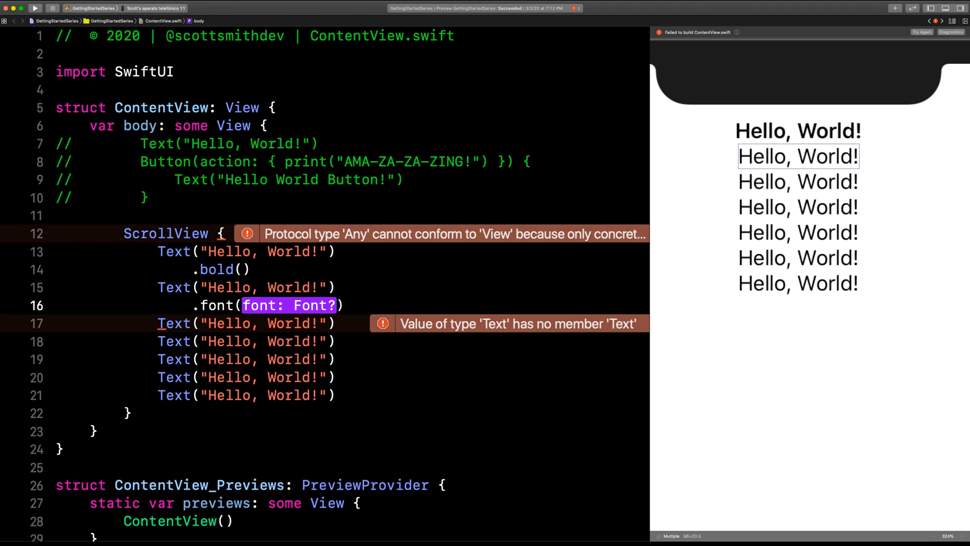
text(.largeTitle)
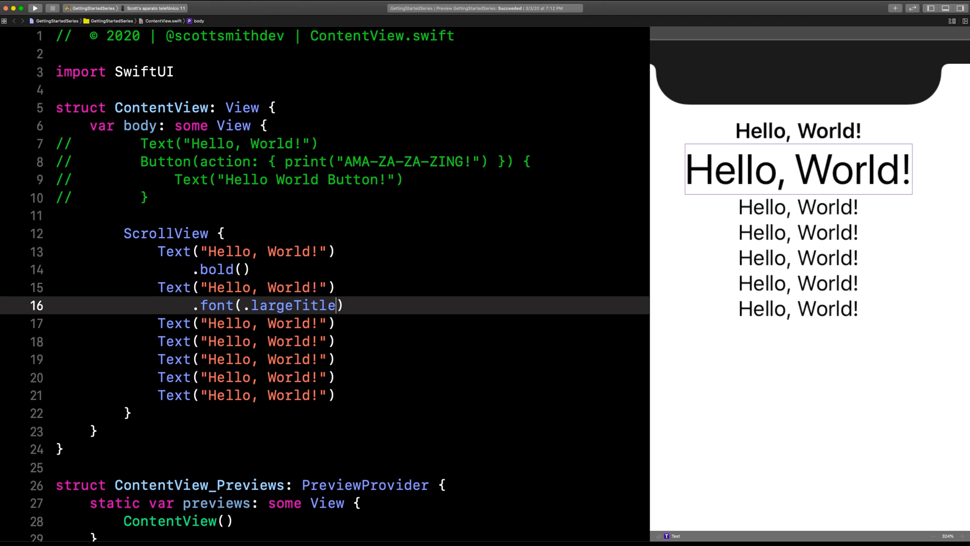
click(245, 322)
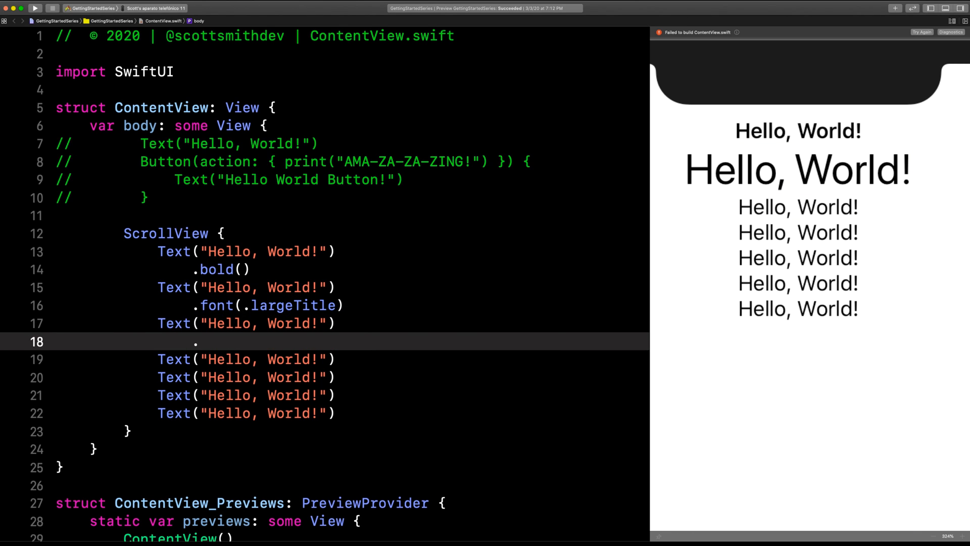
- Add .fontWeight(.heavy) to a text and inspect it in the preview
text(.fontWeight(weight: Font.Weight?)
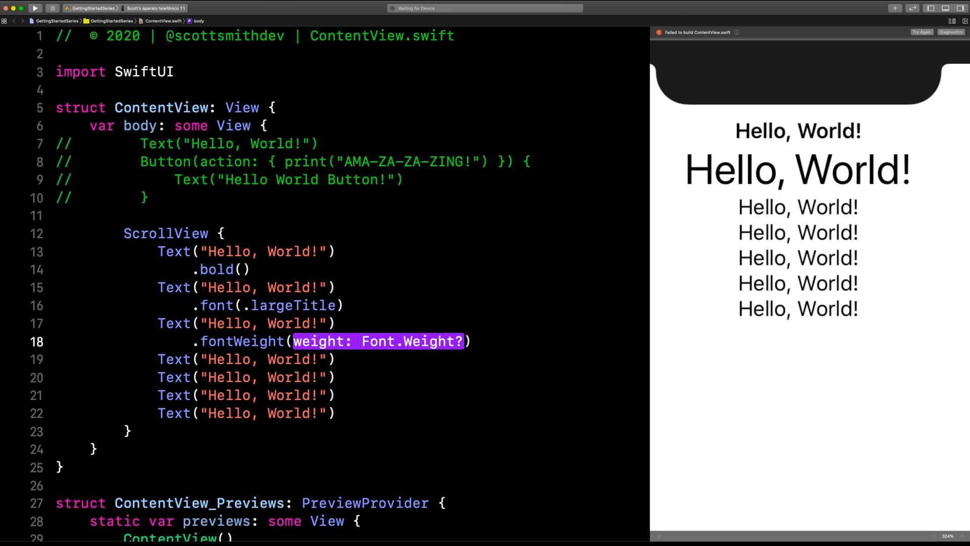
text(.)
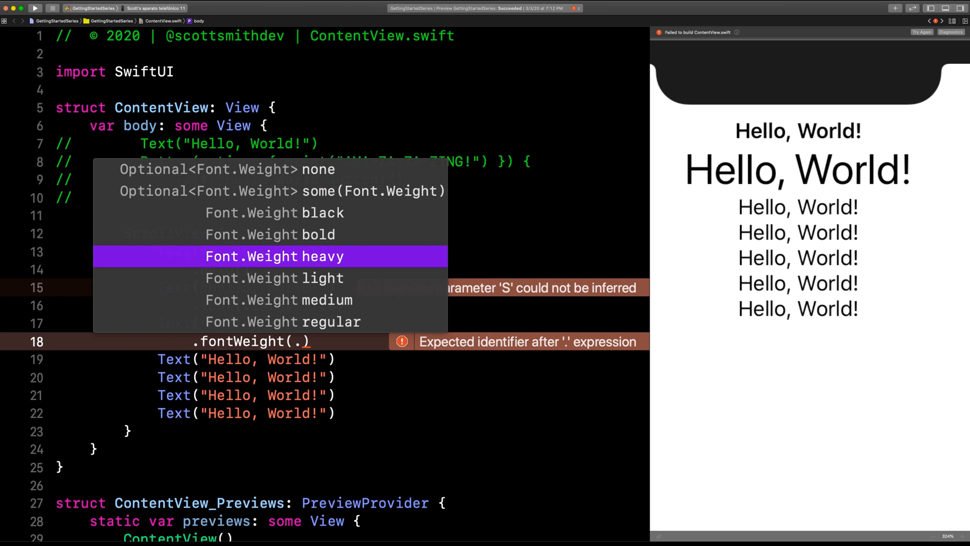
click(270, 256)
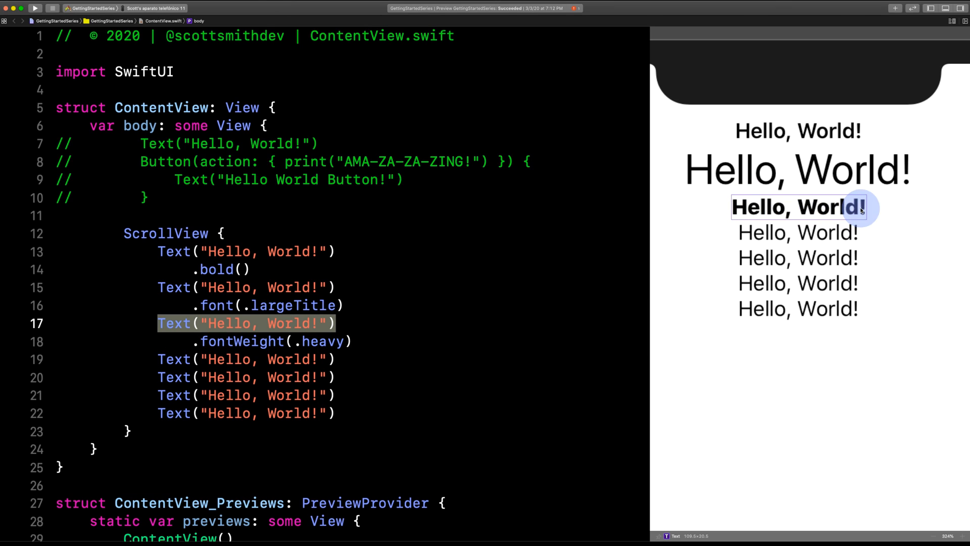
click(392, 340)
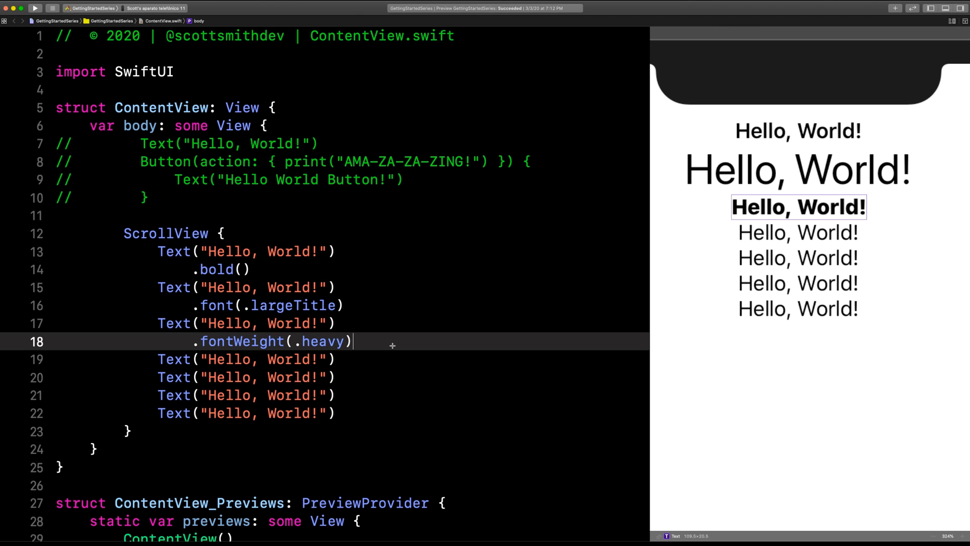
- Move the weight modifier under .font(.largeTitle) and change heavy to thin
double_click(241, 340)
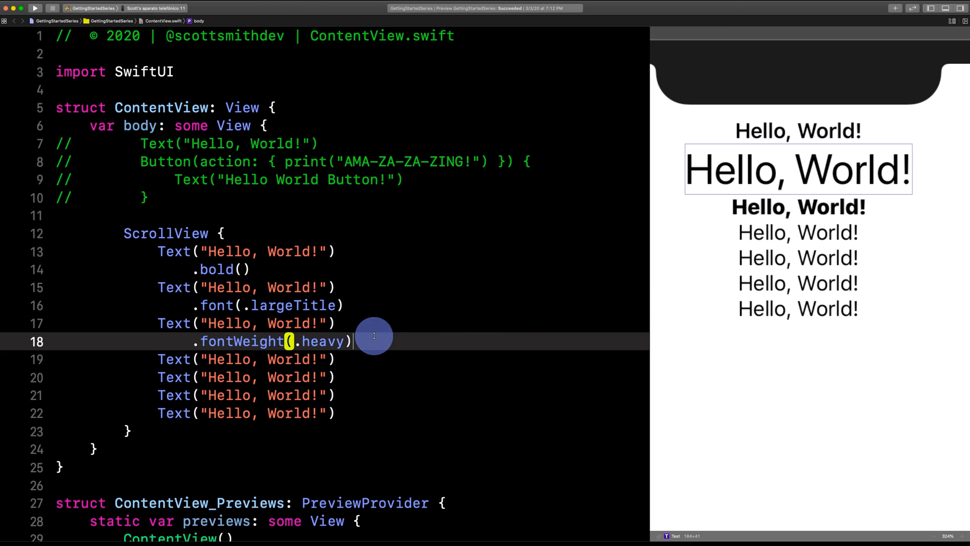
click(798, 206)
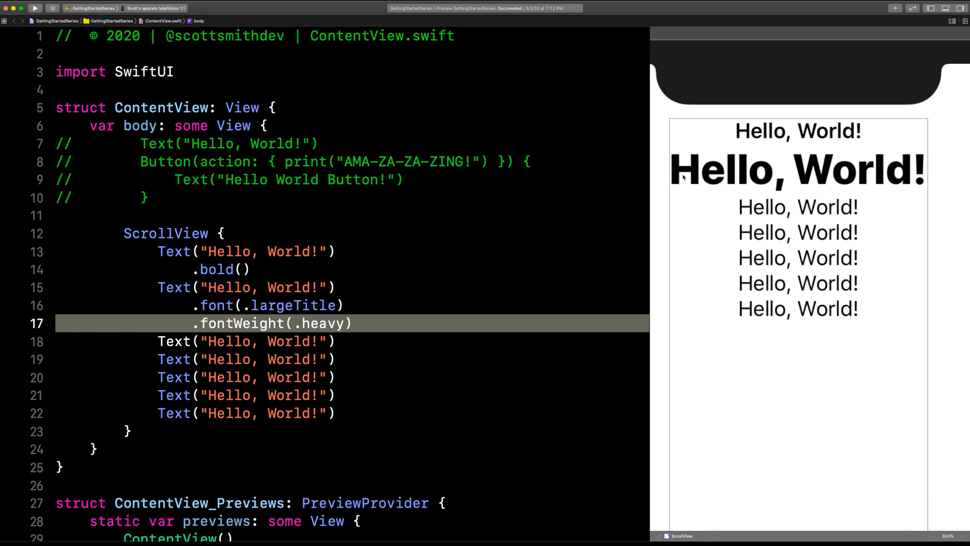
click(233, 305)
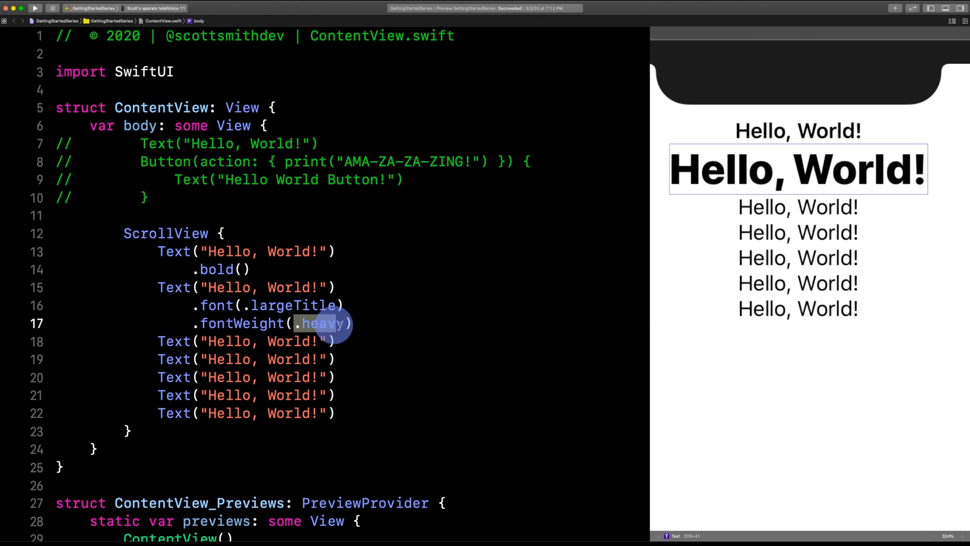
double_click(323, 323)
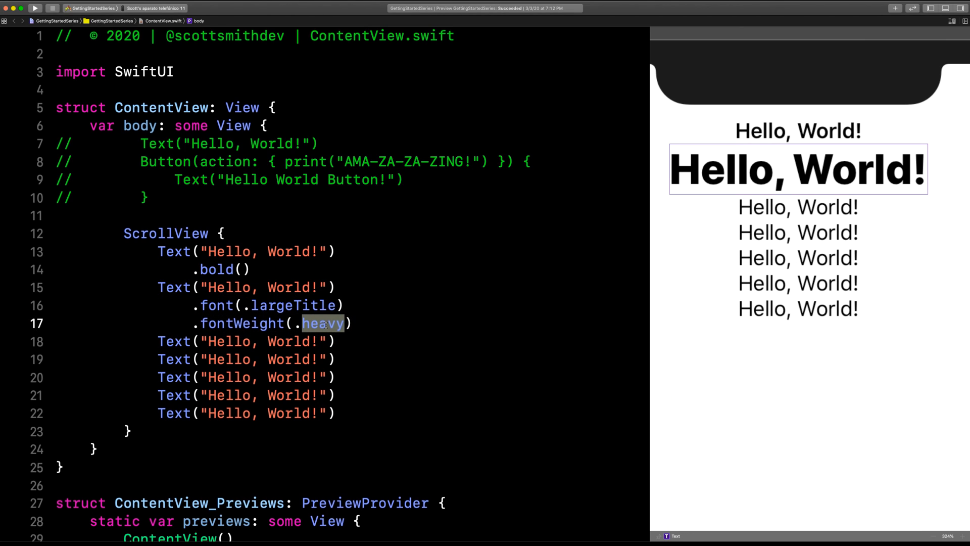
text(thin)
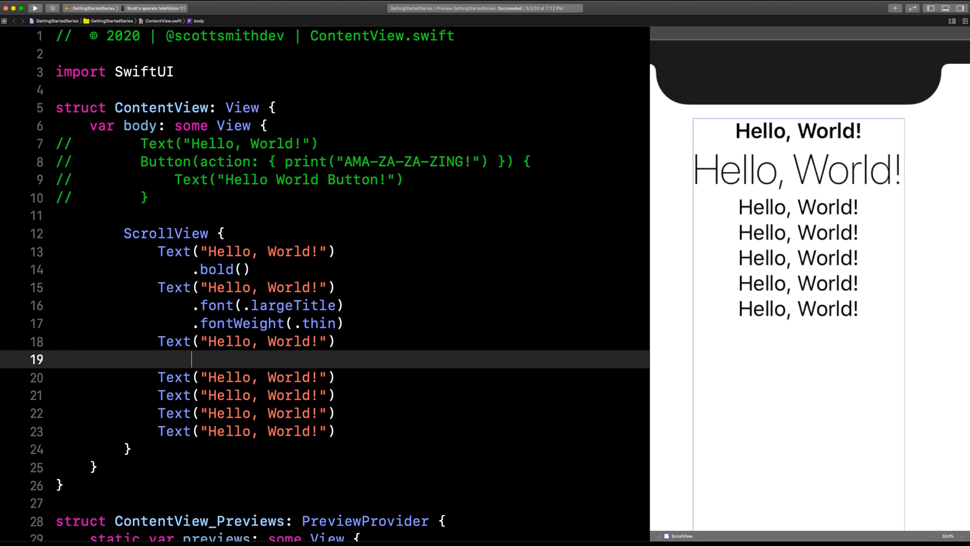
- Give the third Hello, World! text .foregroundColor(.green)
text(foregroundColor(color: Color?)
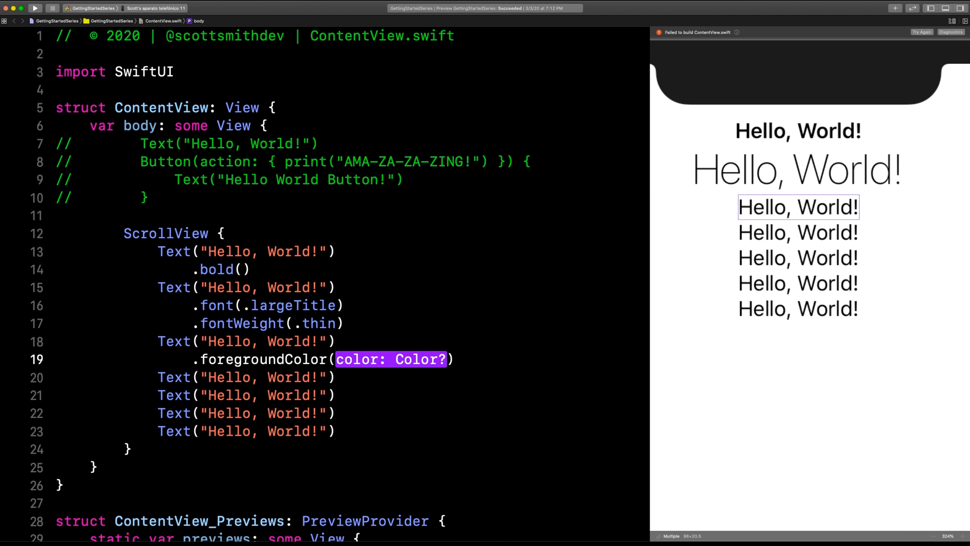
text(.)
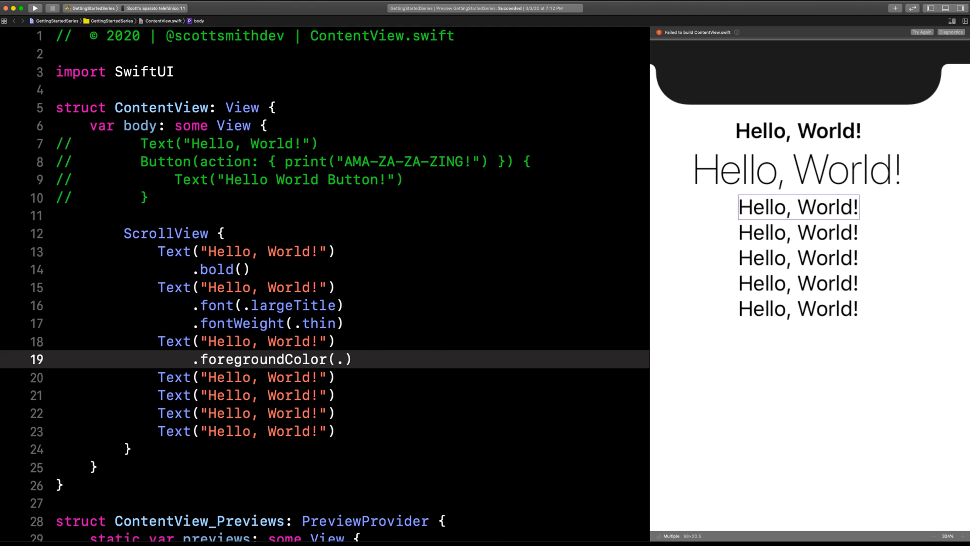
text(green)
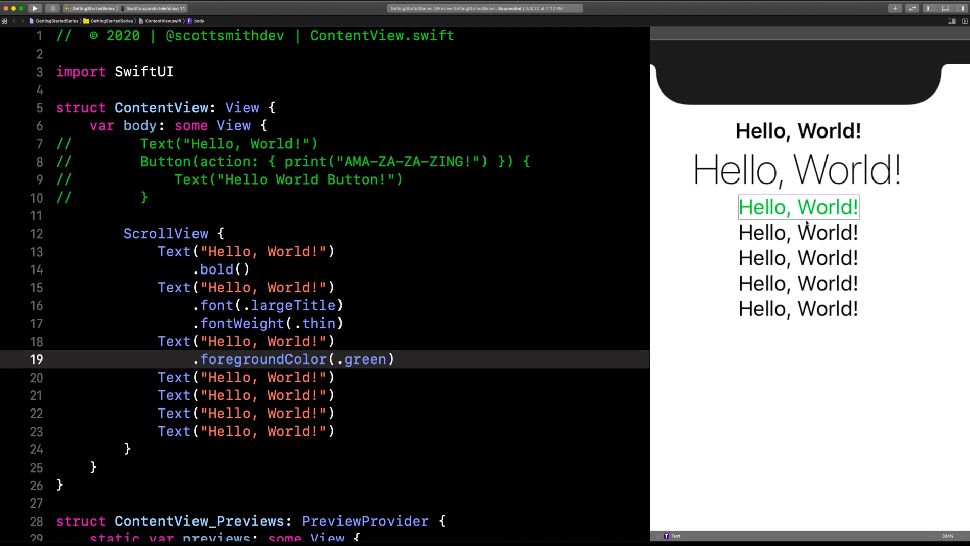
mouse_move(227, 366)
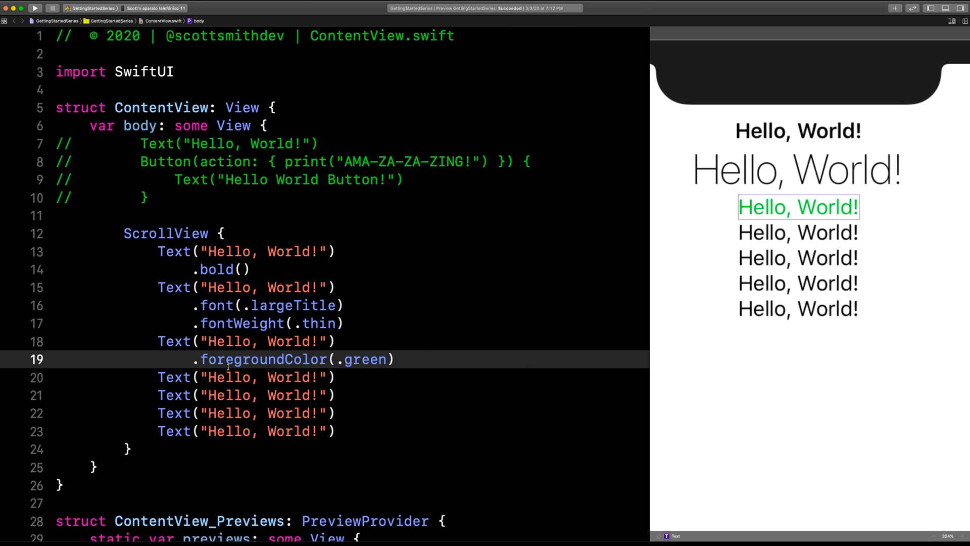
- Start a .background modifier on the line after the green foreground colour
double_click(265, 341)
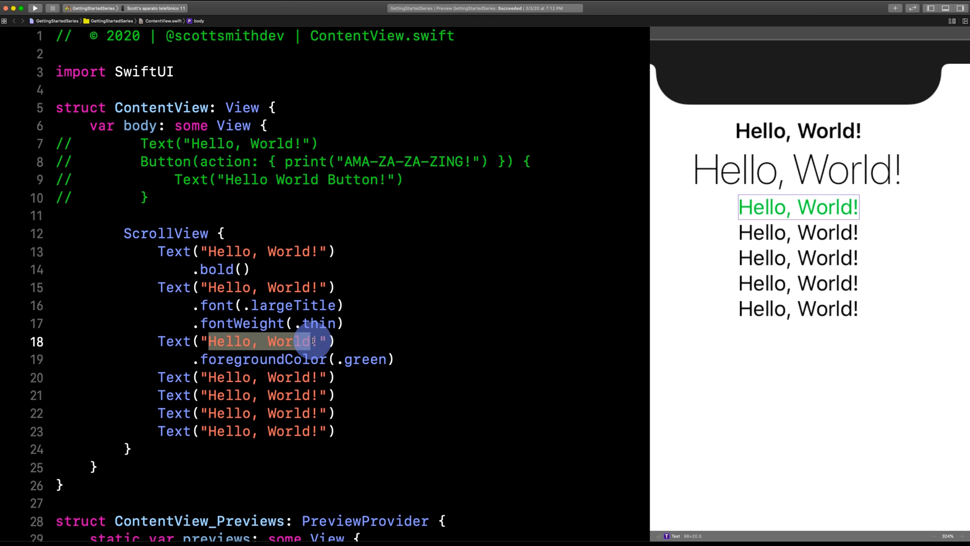
click(420, 360)
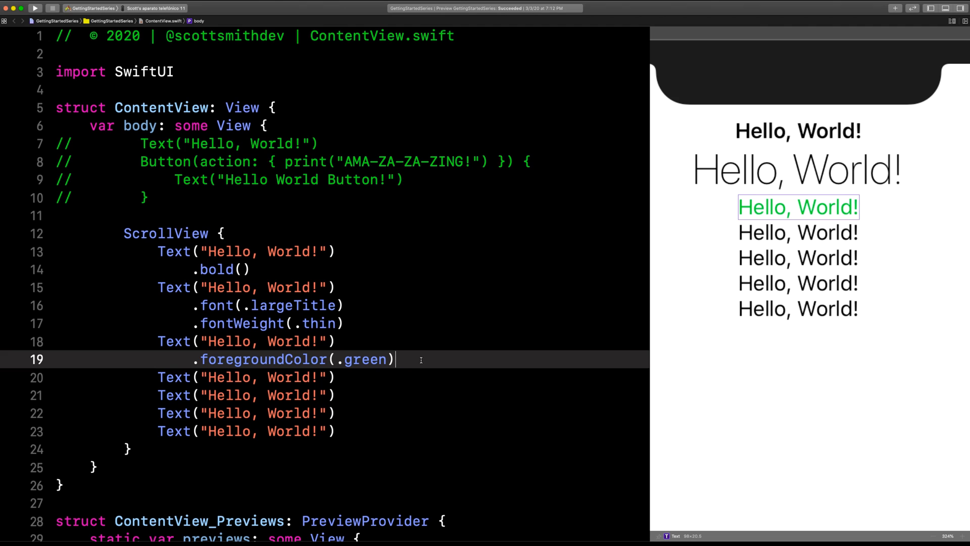
text(.background(background: View)
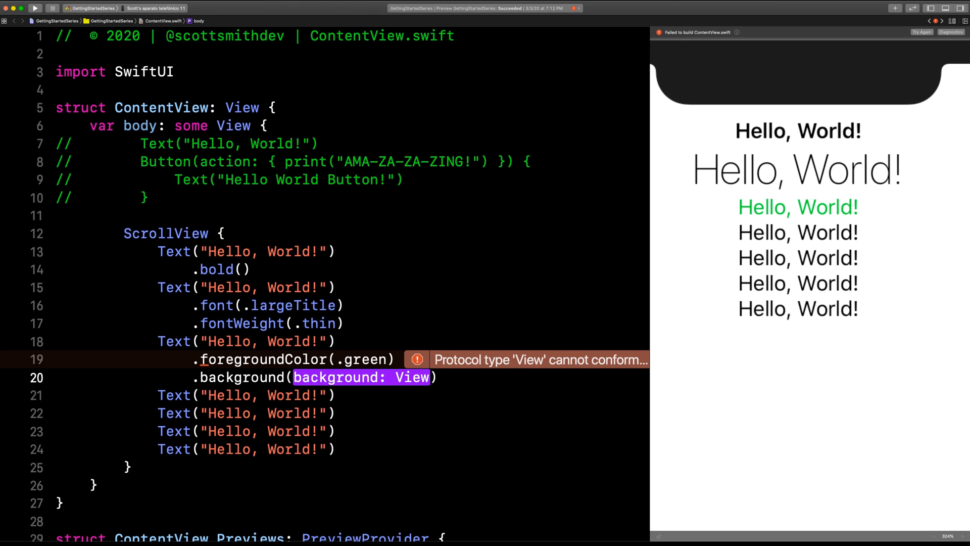
- Fill the background with Color.blue and change the foreground colour from green to white
text(Col)
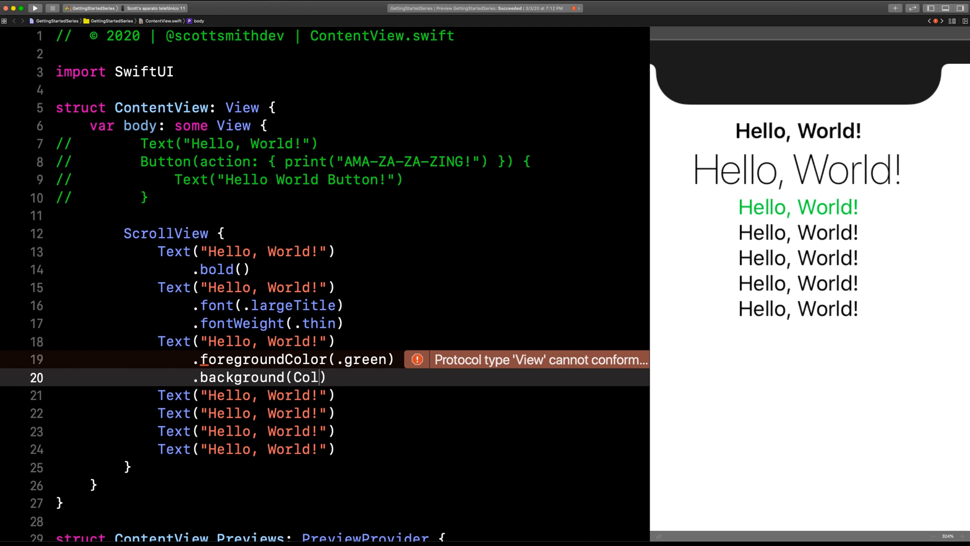
text(or)
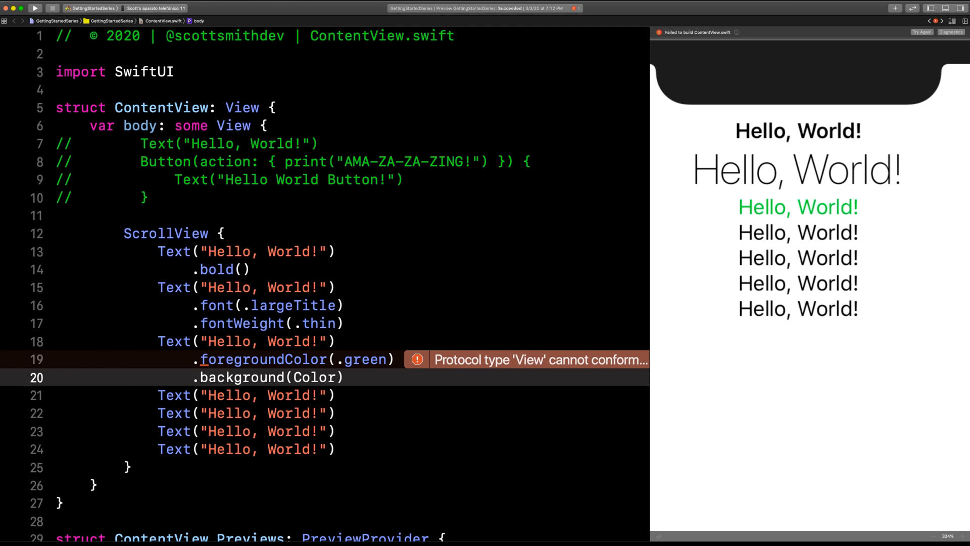
text(.blue)
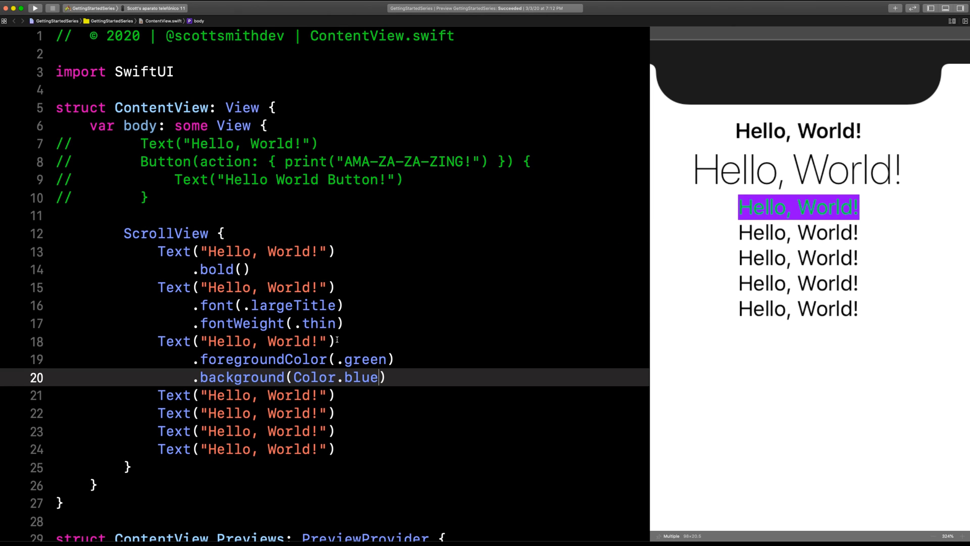
double_click(366, 360)
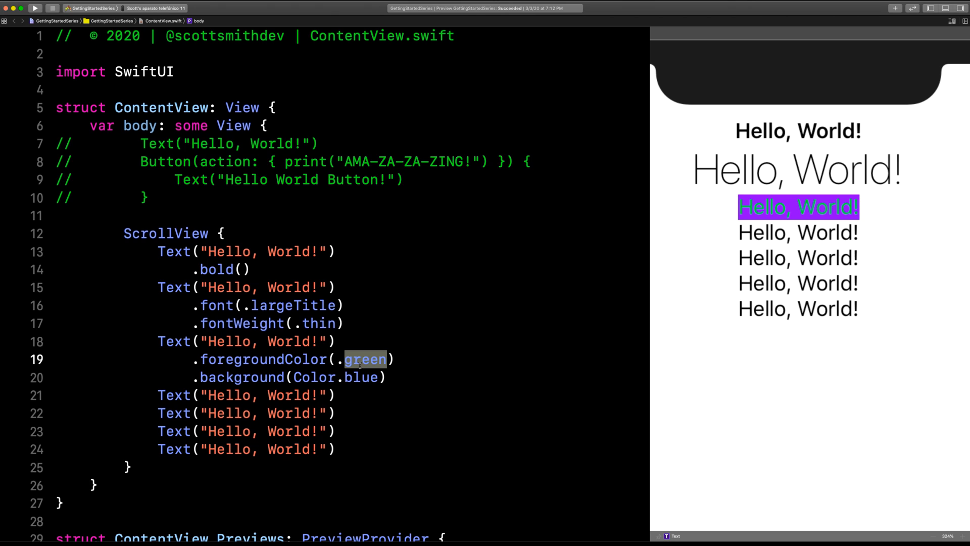
text(white)
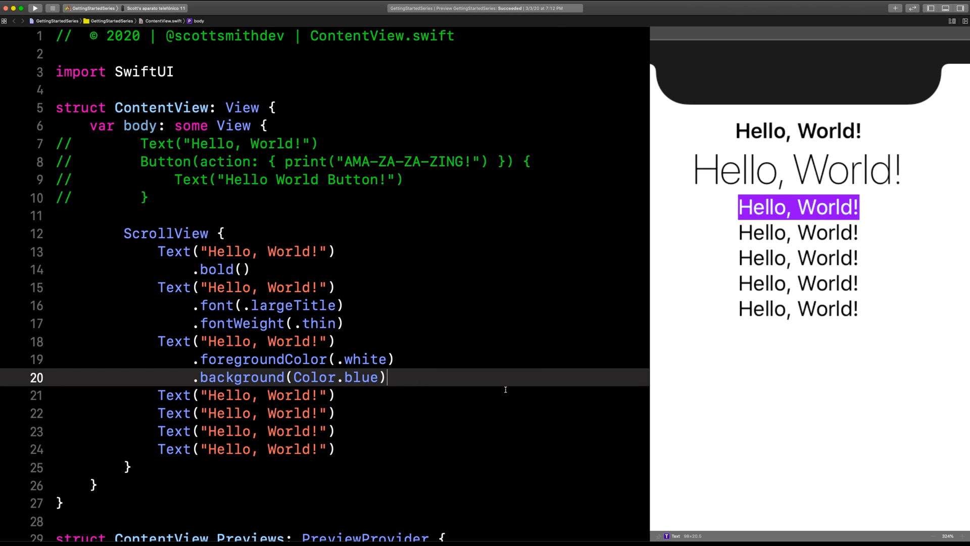
- Move the blue background and white foreground lines up onto the large-title Text
key(alt+cmd+up)
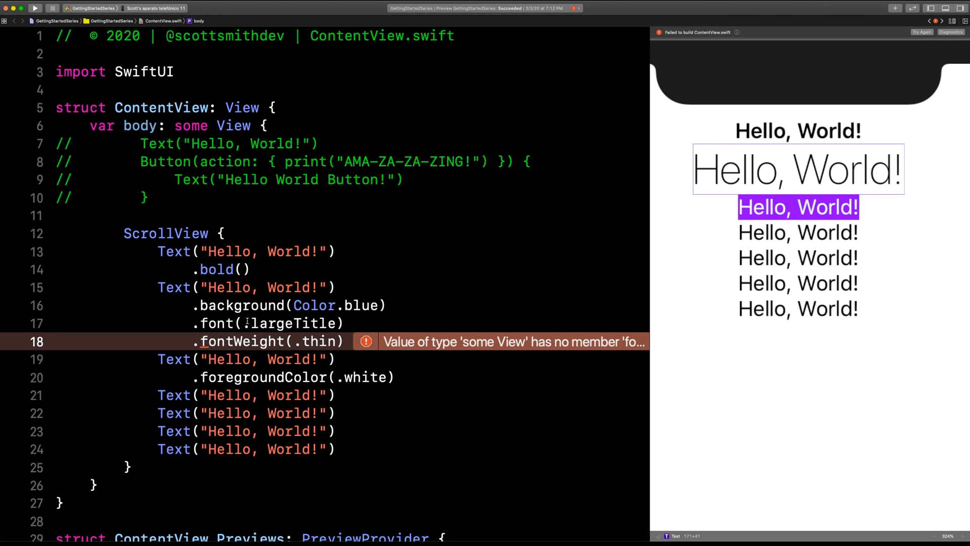
double_click(241, 340)
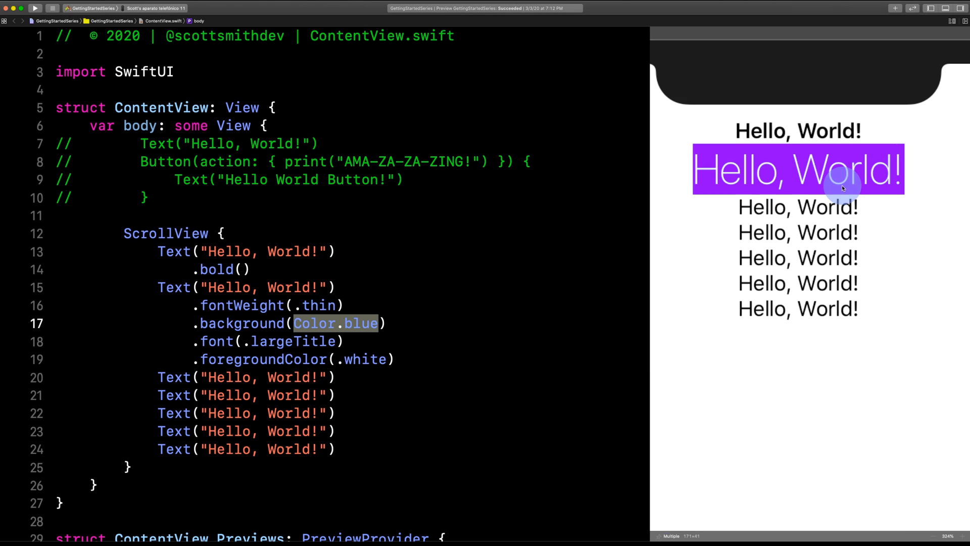
mouse_move(904, 194)
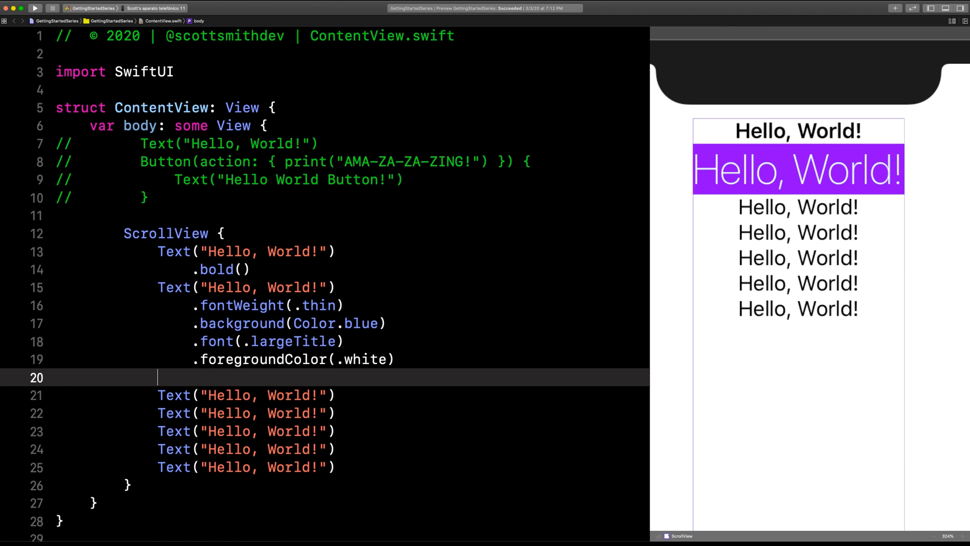
- Add a .padding() modifier after .foregroundColor(.white) on the large title
text(.padding()
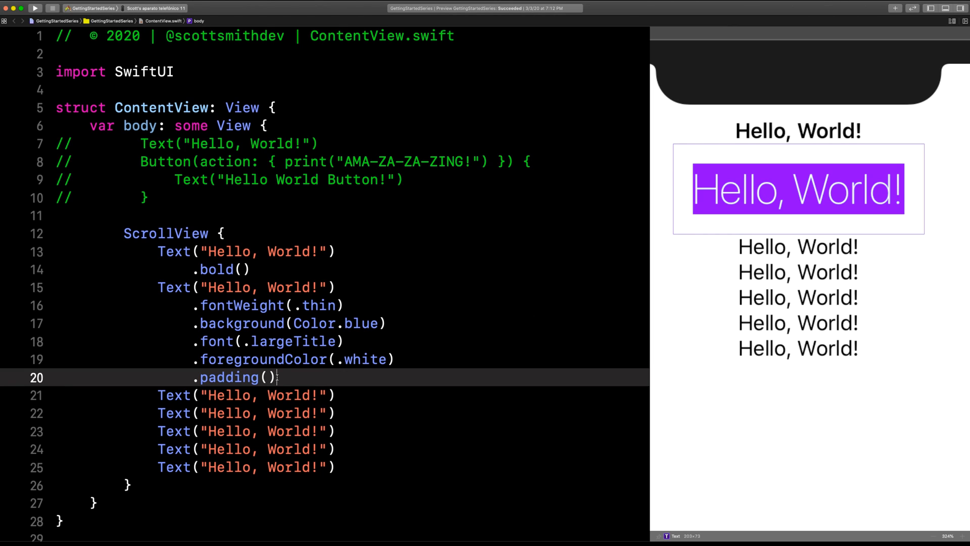
mouse_move(459, 361)
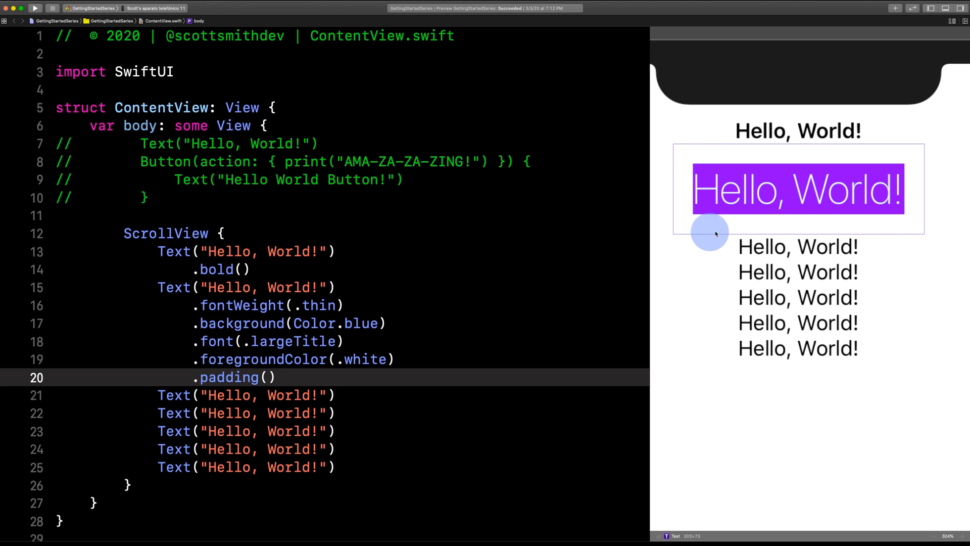
mouse_move(883, 150)
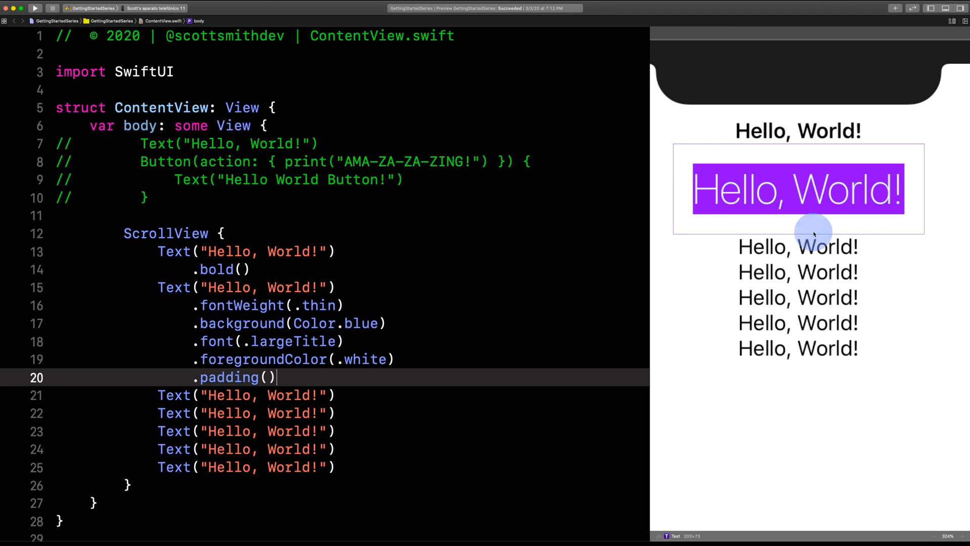
mouse_move(917, 167)
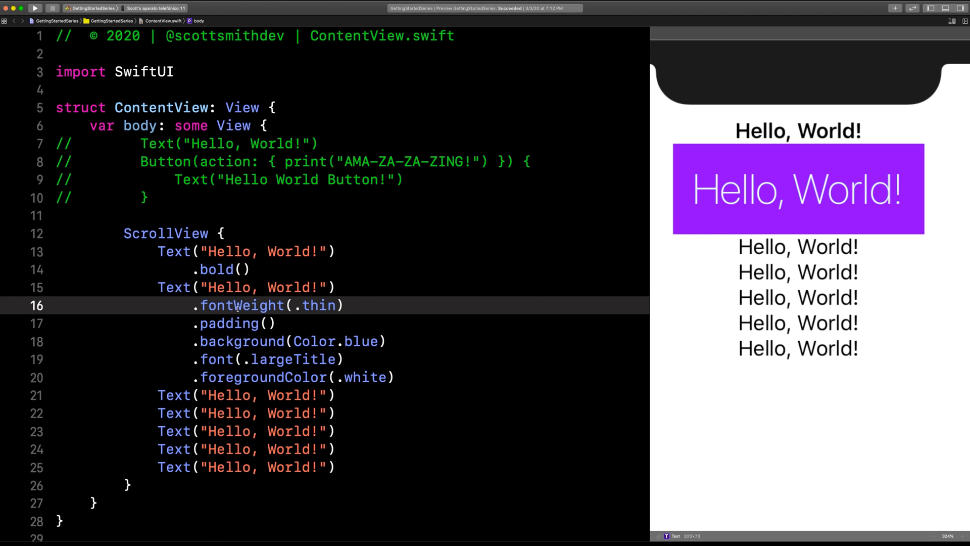
- Place .padding() directly after .fontWeight(.thin), before the blue background
click(343, 305)
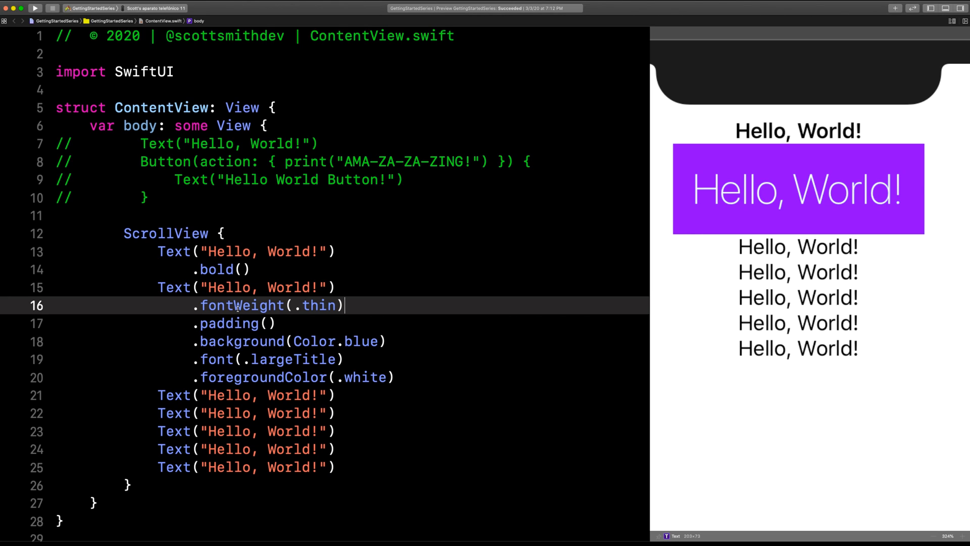
mouse_move(322, 348)
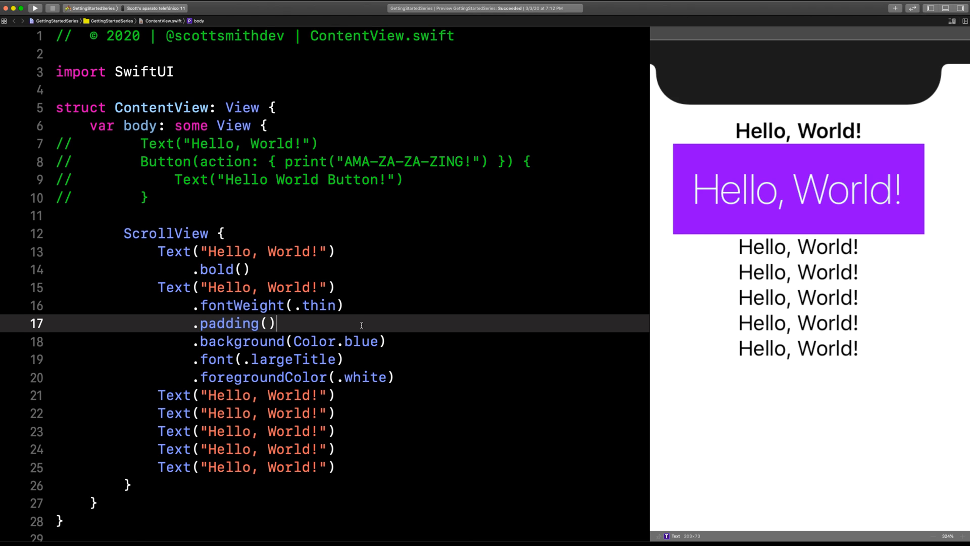
- Retype the padding call and pick the edge-specific variant, giving .padding(.top)
double_click(234, 323)
text(.pa)
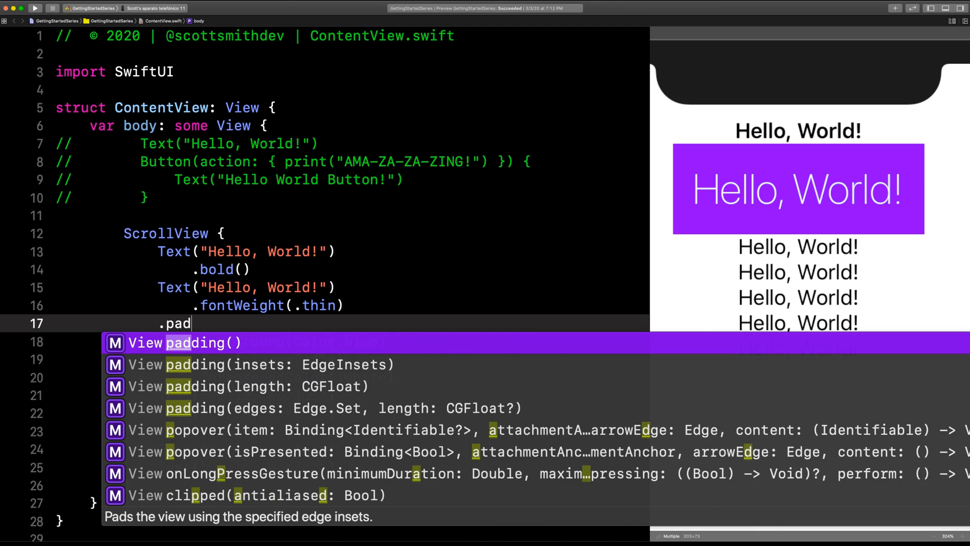
text(d)
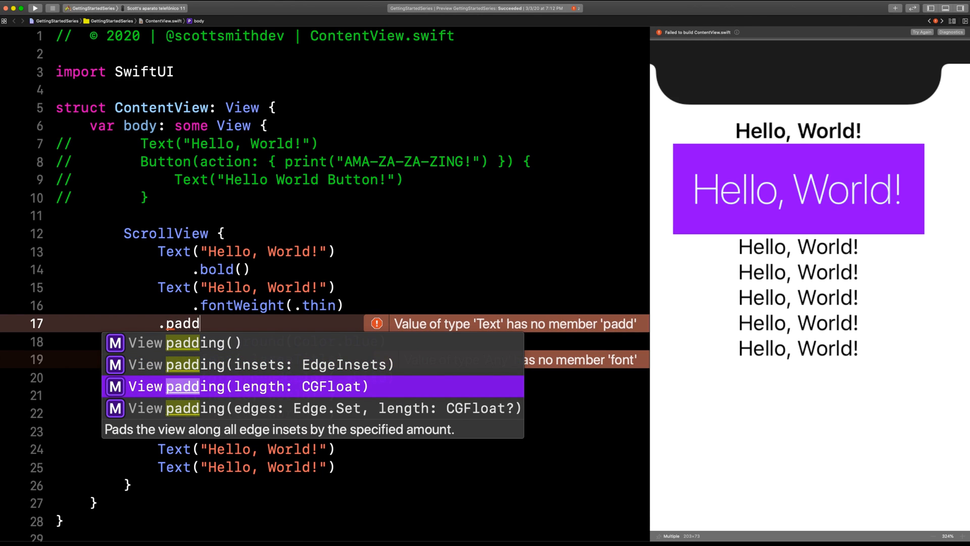
key(Down)
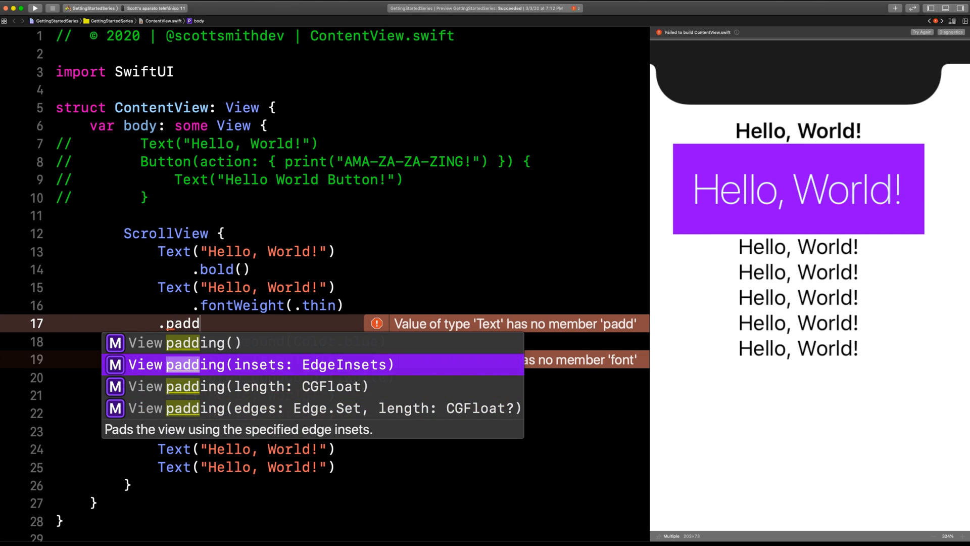
click(260, 365)
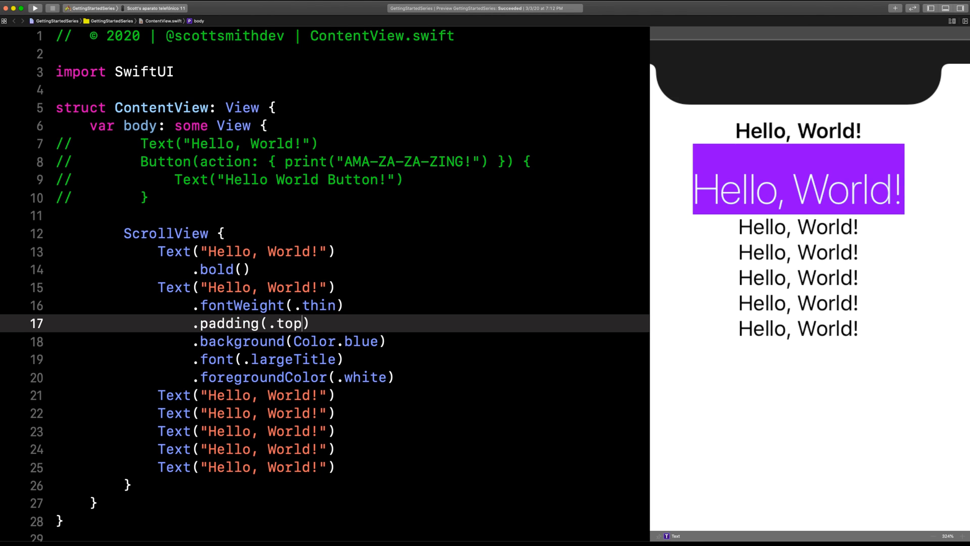
- Extend the padding edges to [.top, .bottom]
text(, .bottom)
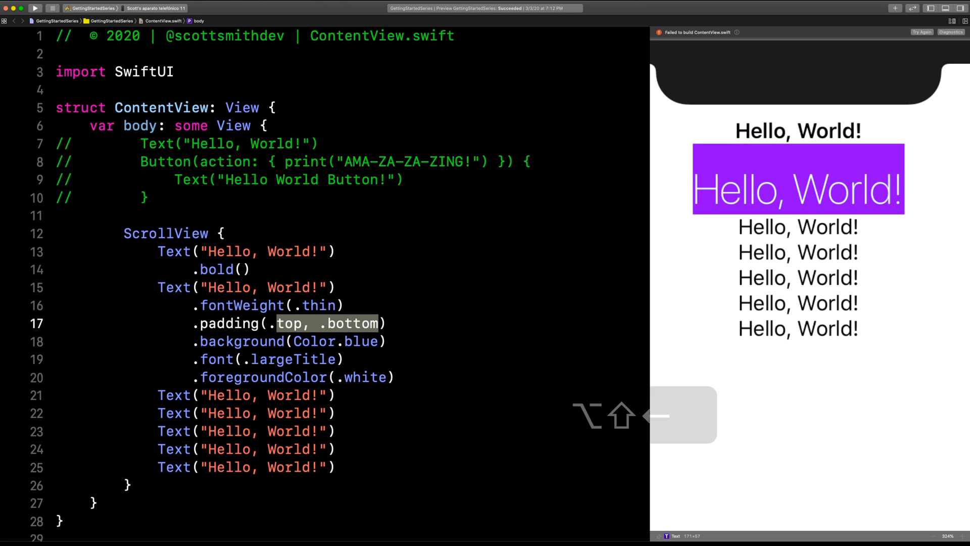
text([)
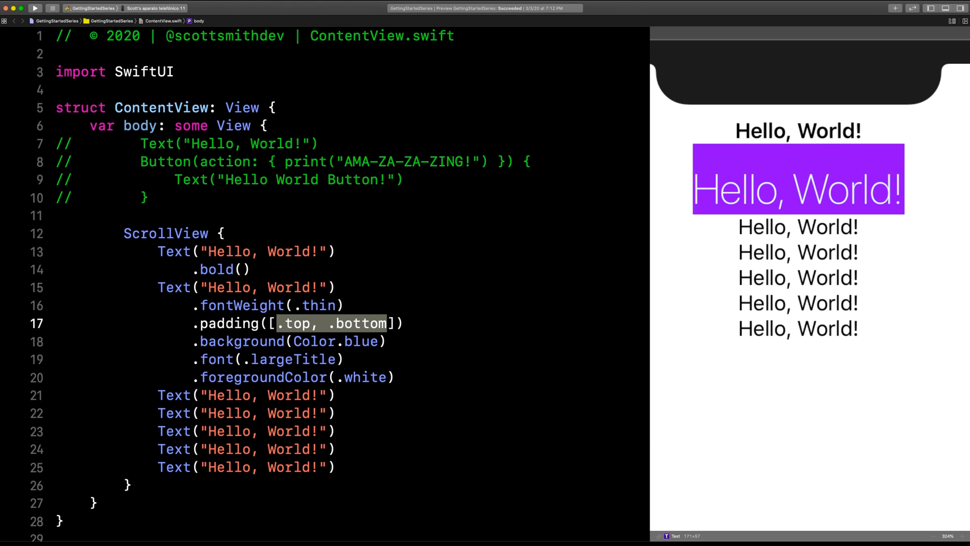
click(388, 323)
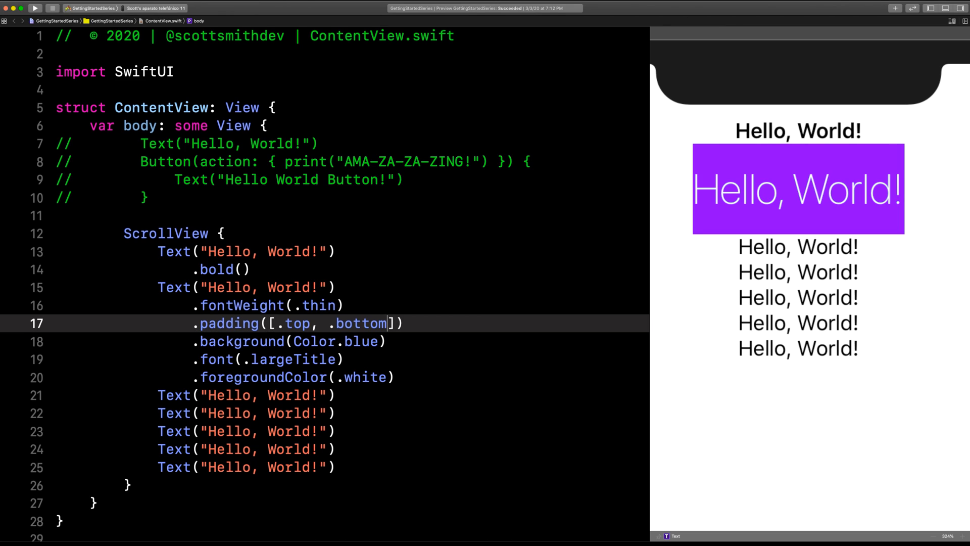
mouse_move(728, 162)
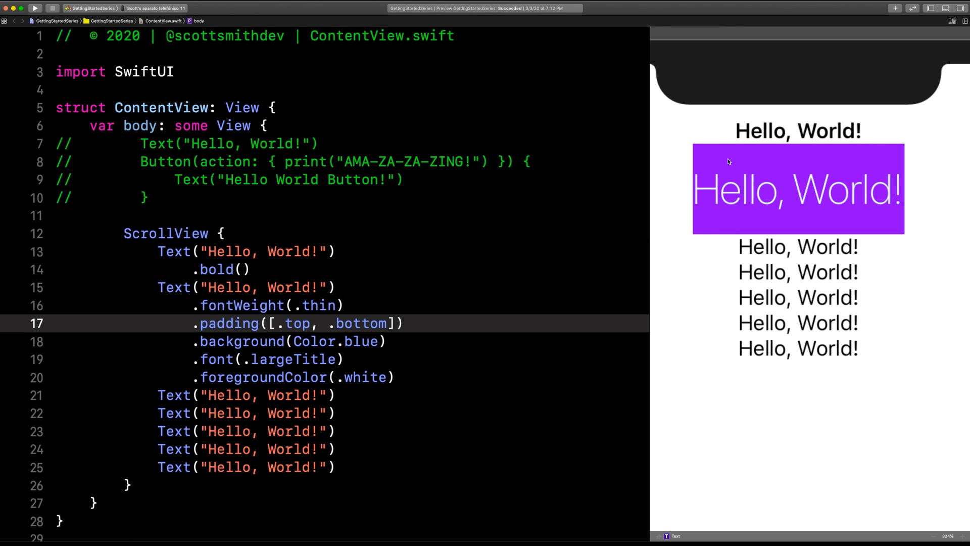
- Replace the top and bottom edge list with .vertical
double_click(335, 341)
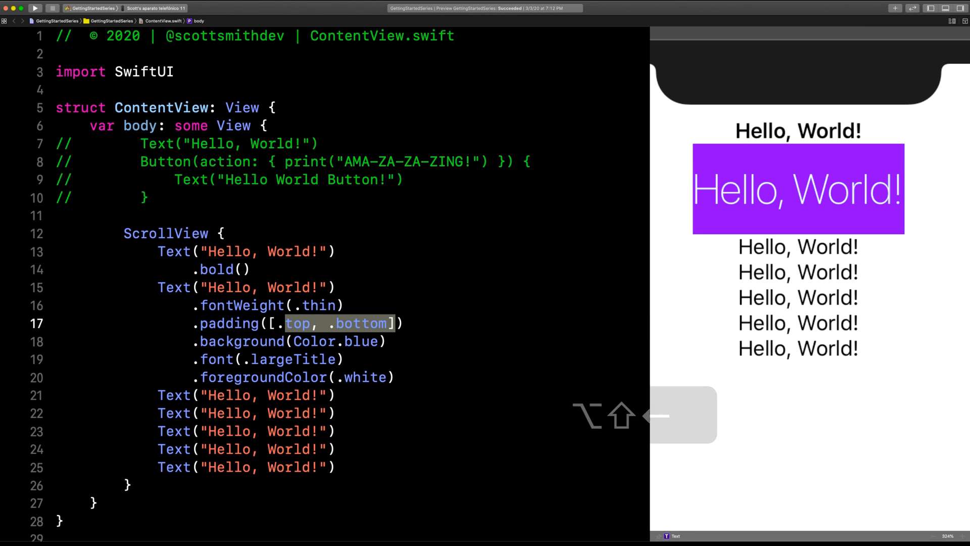
text(.vertical))
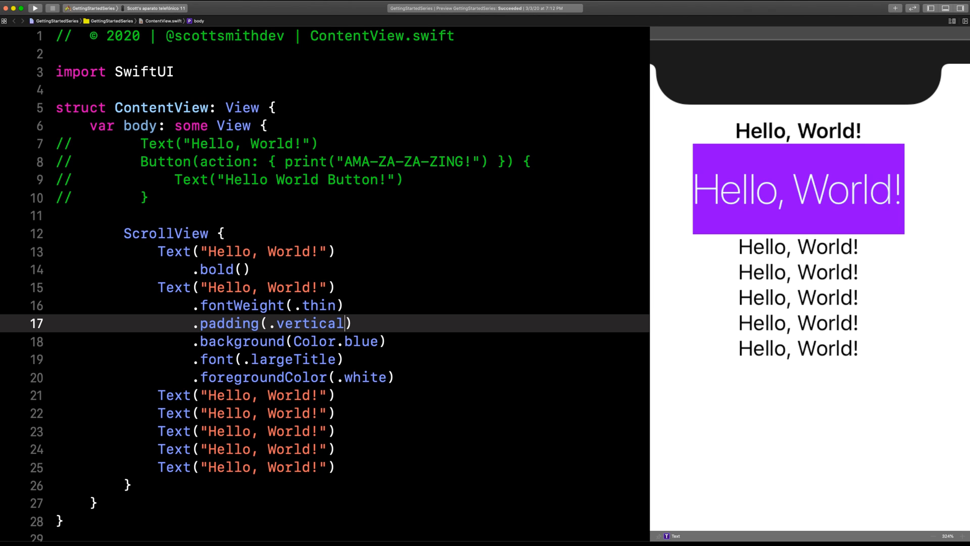
- Change the large-title padding to .horizontal, briefly trying [.leading, .trailing] before reverting to .horizontal
text(hori)
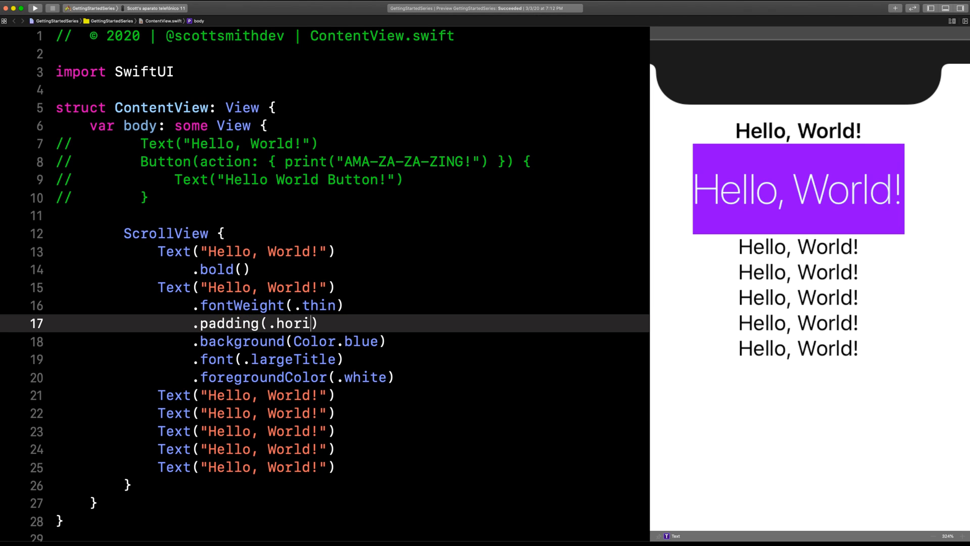
text(zontal)
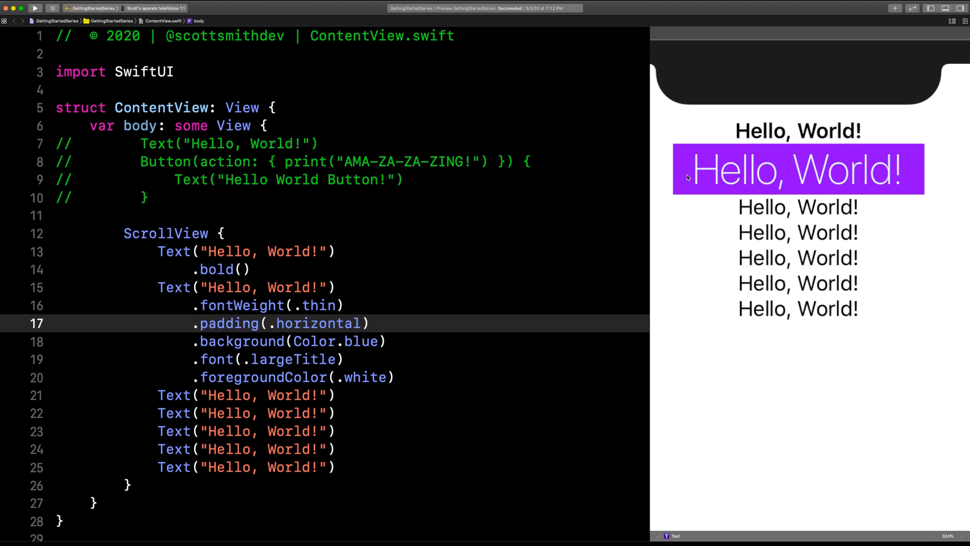
double_click(320, 322)
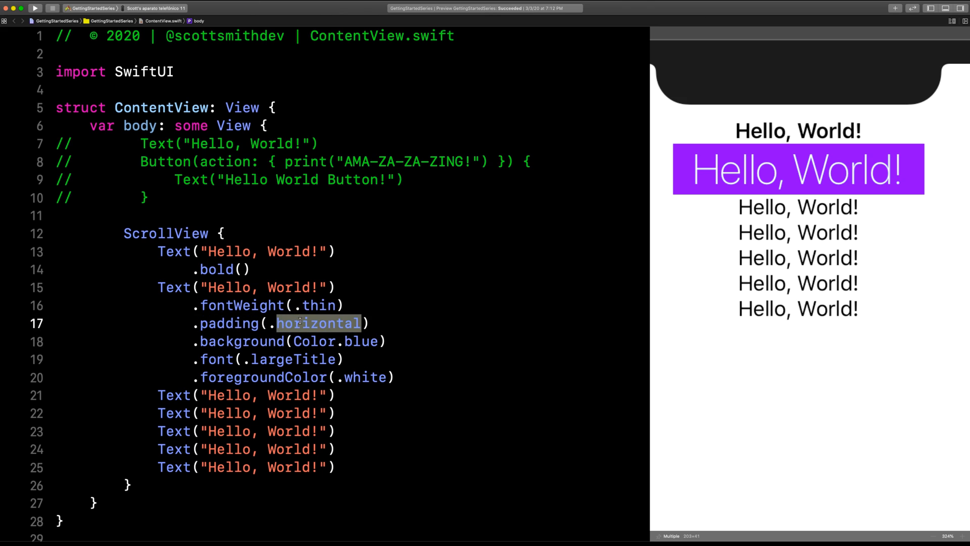
text([.leading)
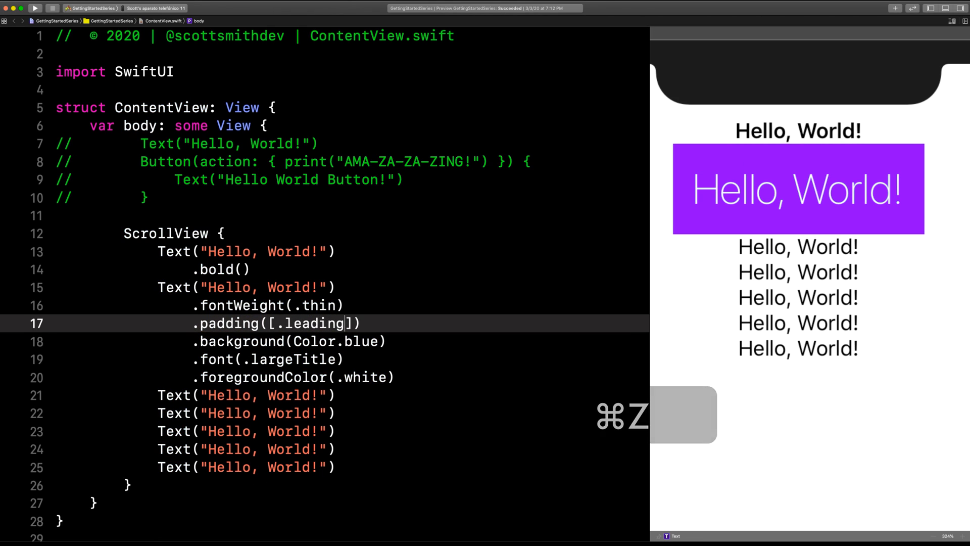
text(, .trailing)
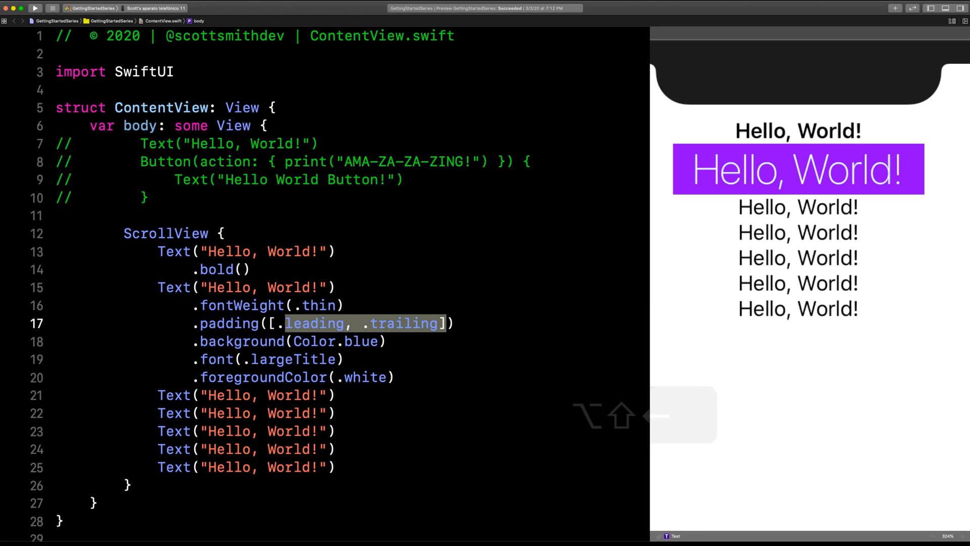
text(.horizontal))
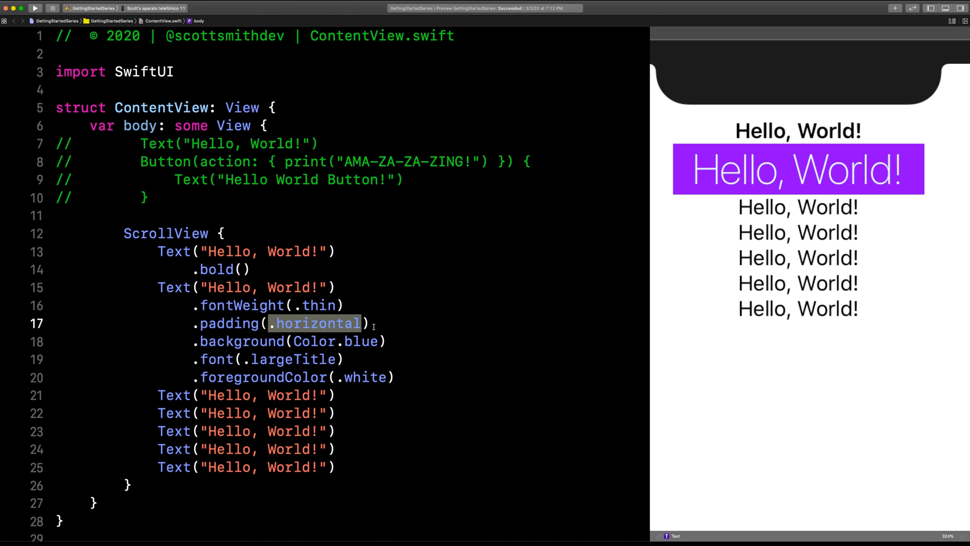
mouse_move(403, 377)
text(.)
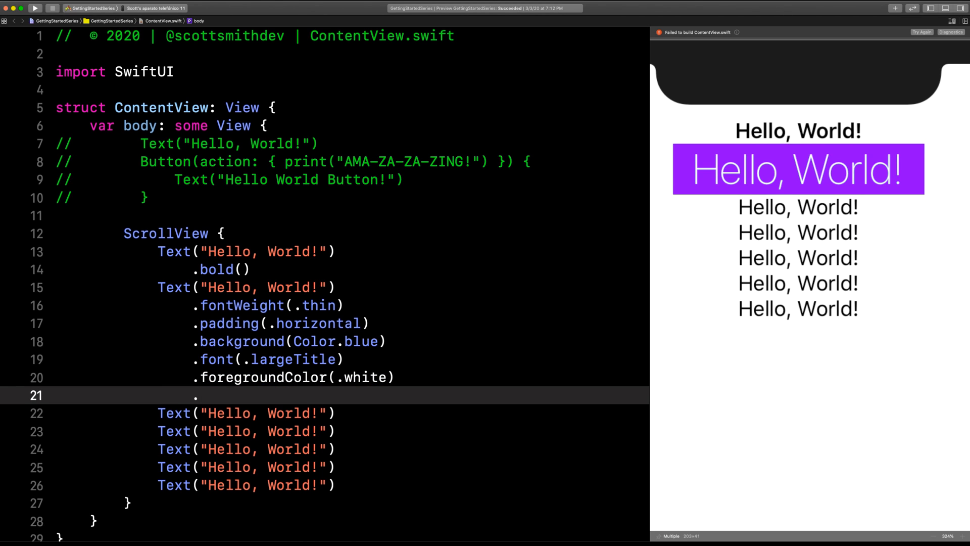
- Add a .cornerRadius modifier after foregroundColor and try radius values 15 and 25
text(cornerRadius(1)
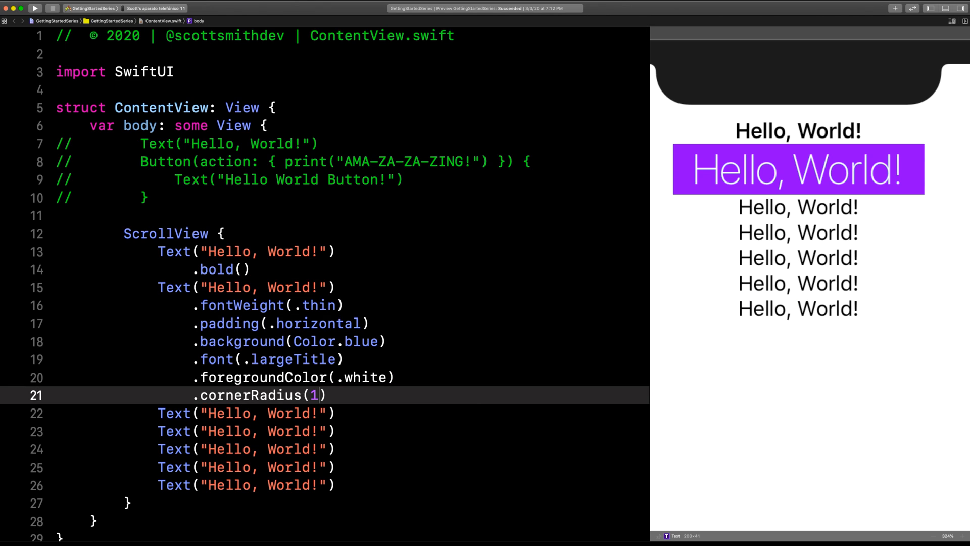
text(5)
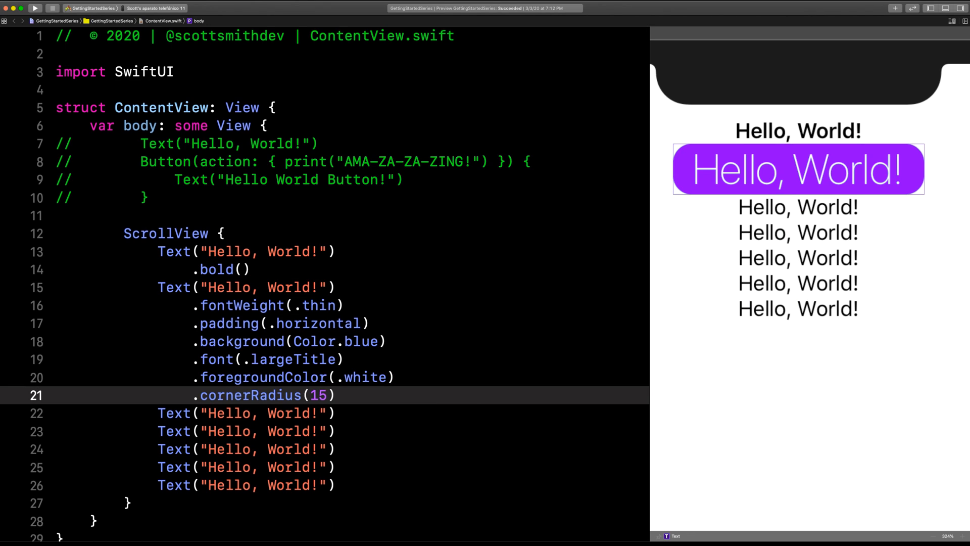
double_click(335, 340)
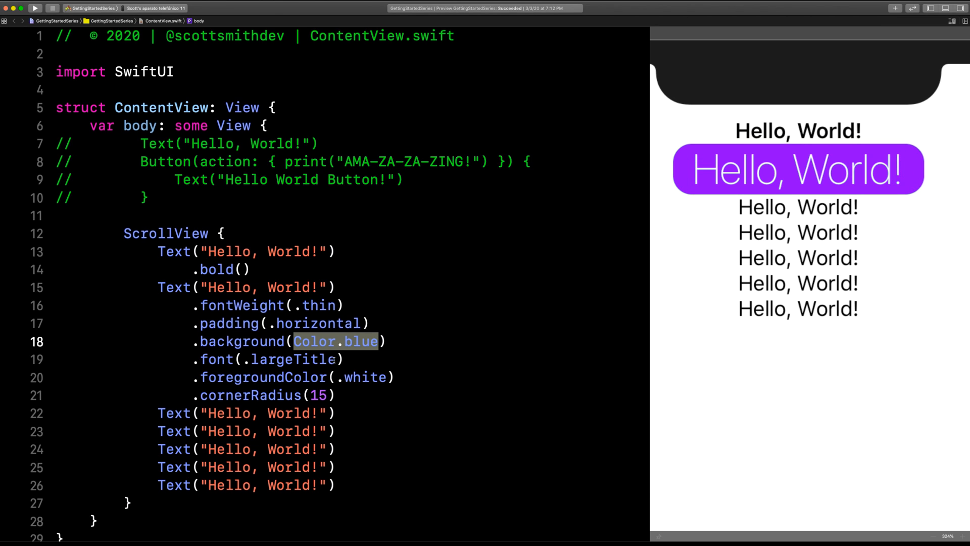
text(25)
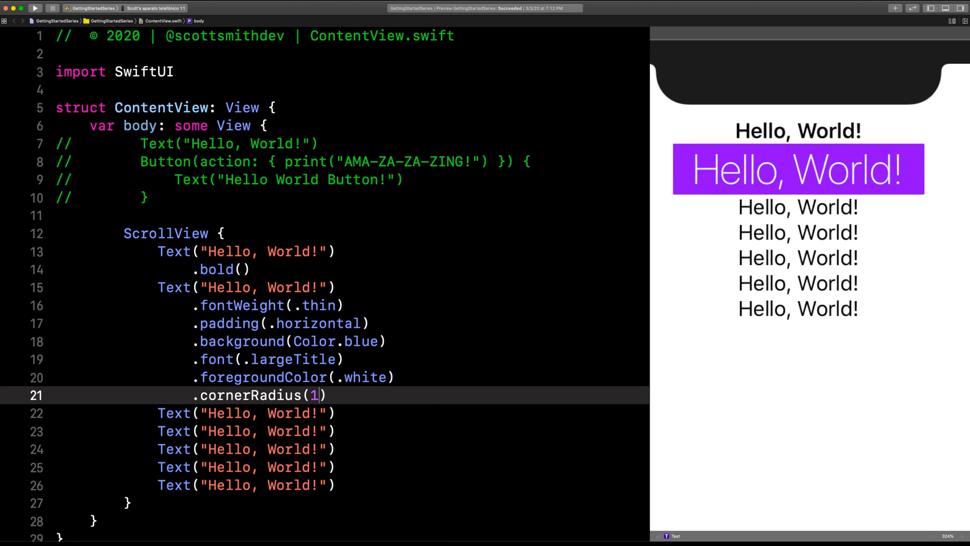
text(04)
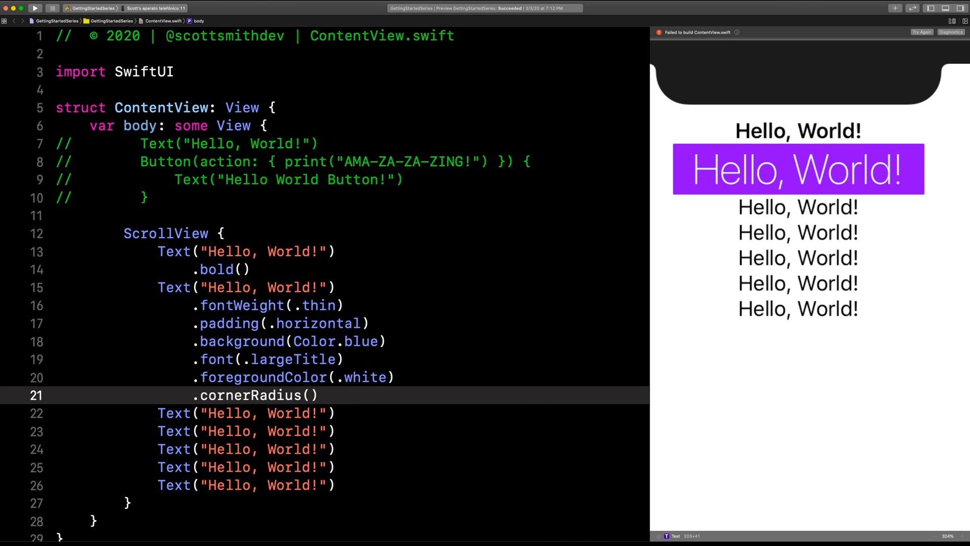
- Rewrite the modifier as .cornerRadius(10) so the coloured block has rounded corners
key(delete)
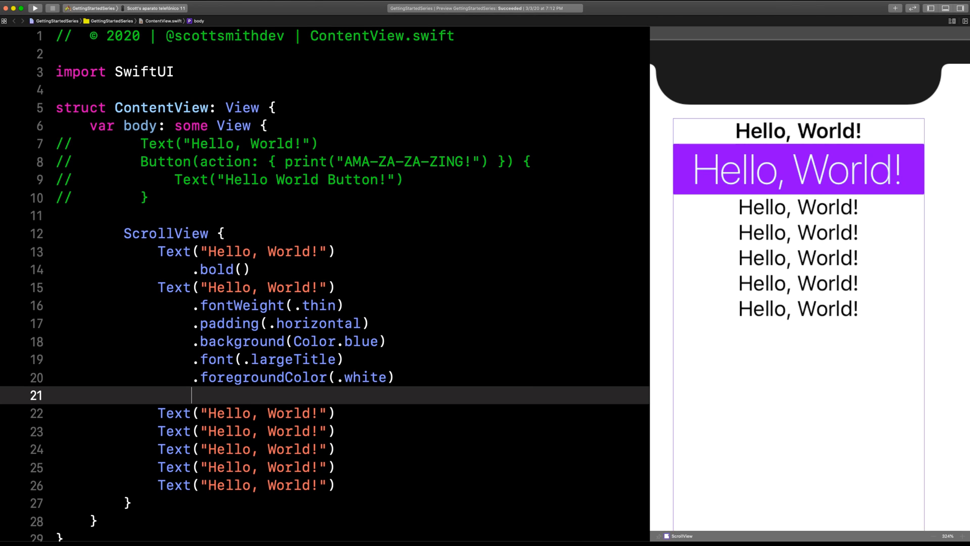
text(.cornerRadius(radius: CGFloat)
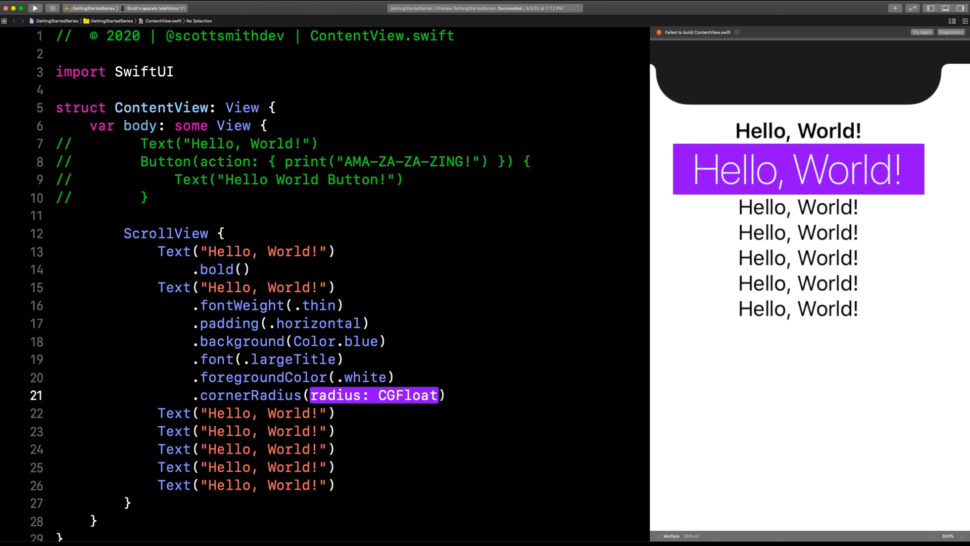
text(10)
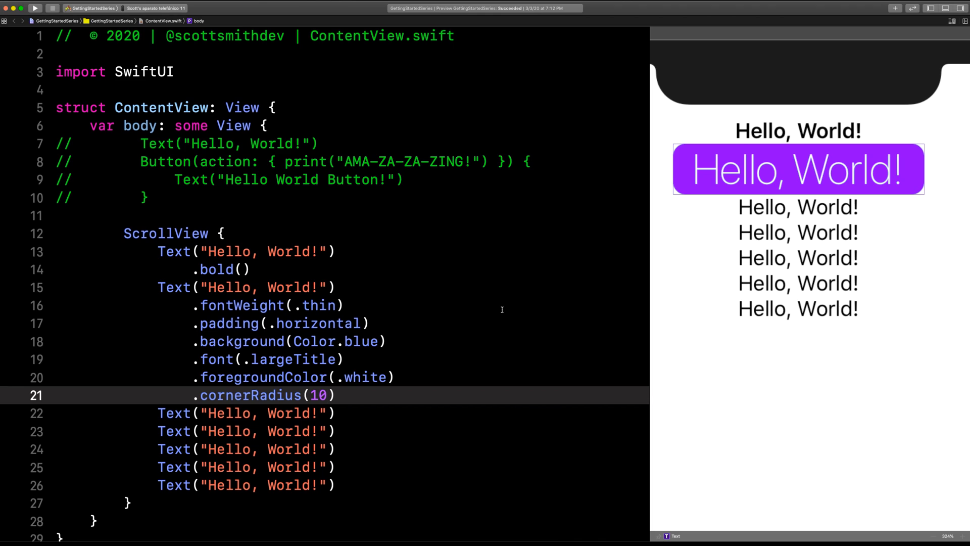
click(330, 395)
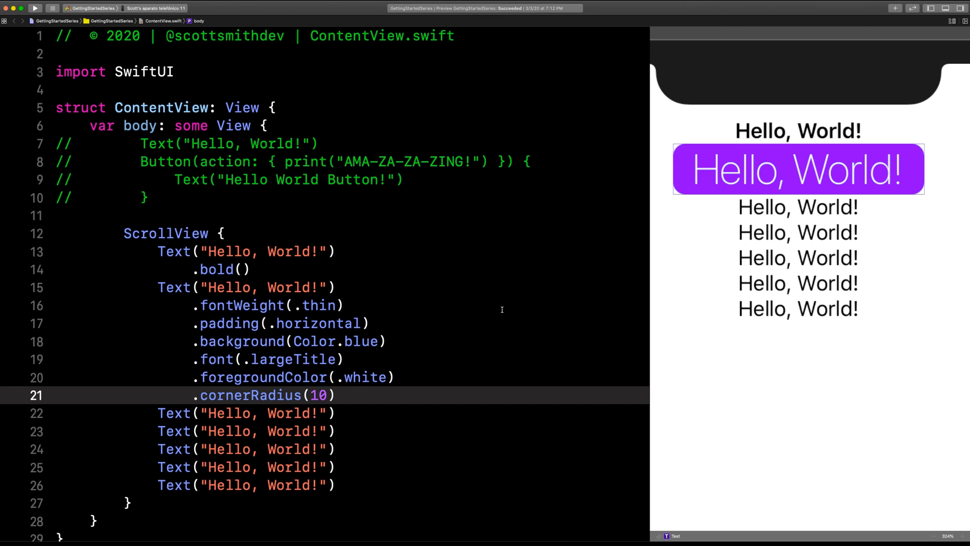
click(328, 395)
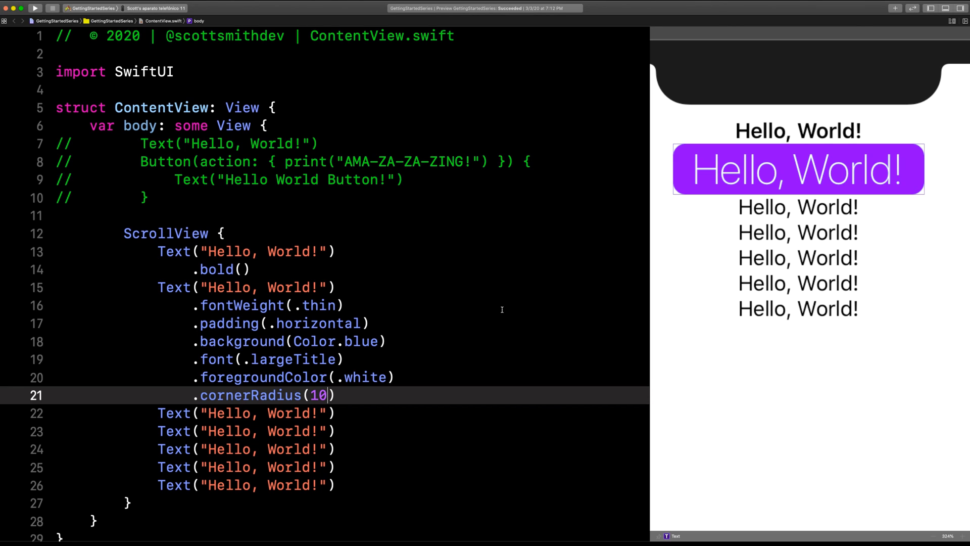